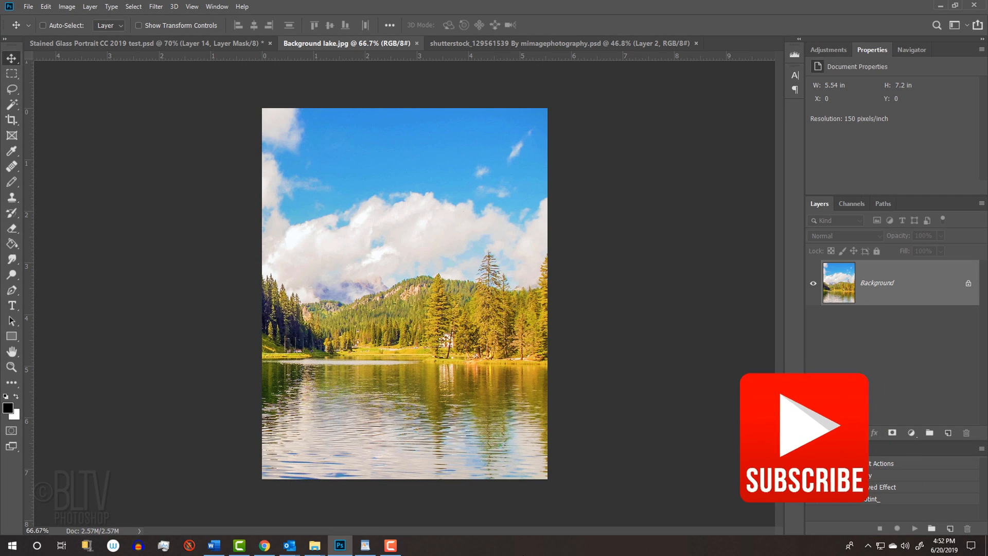
Convert the locked Background layer of Background lake.jpg into a smart object (Layer 0)
left_click(852, 449)
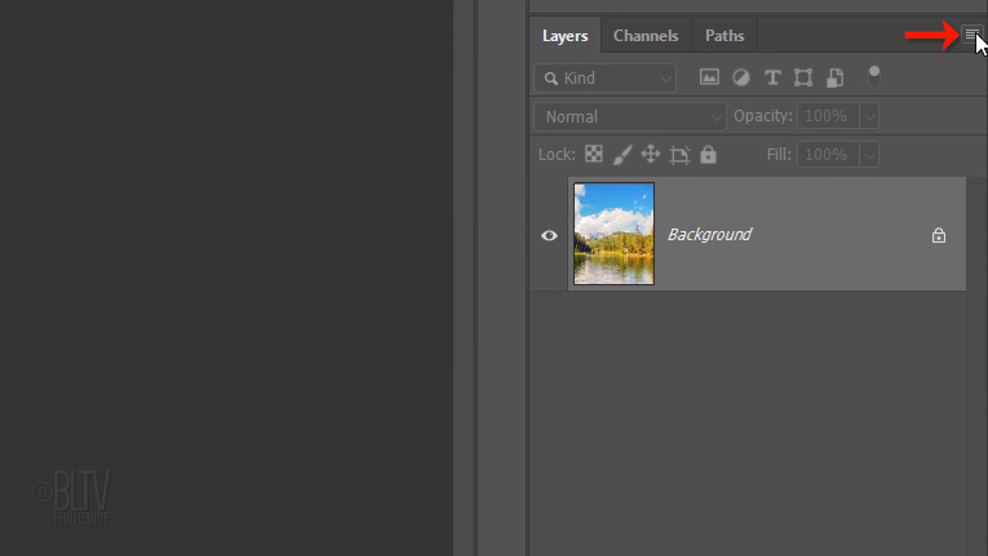
left_click(972, 34)
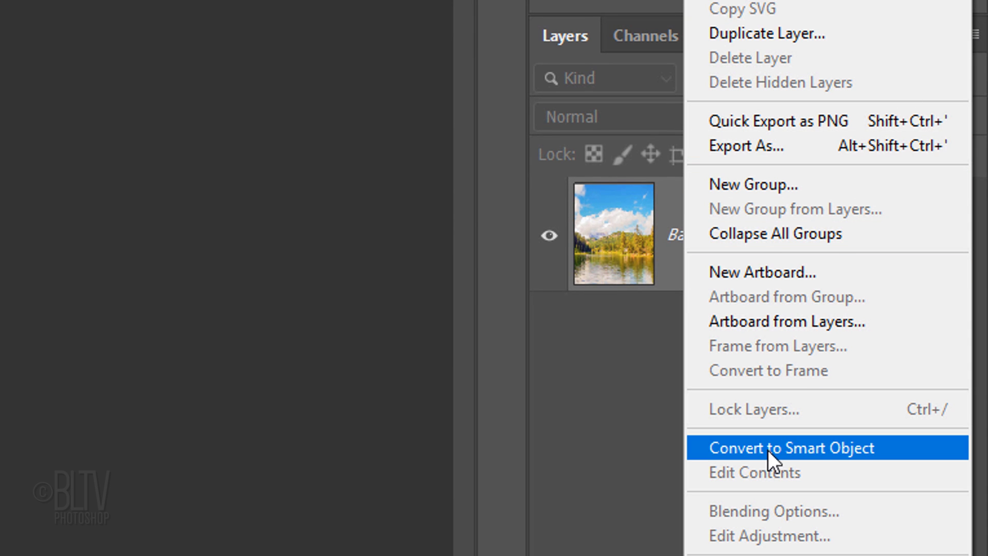
left_click(790, 448)
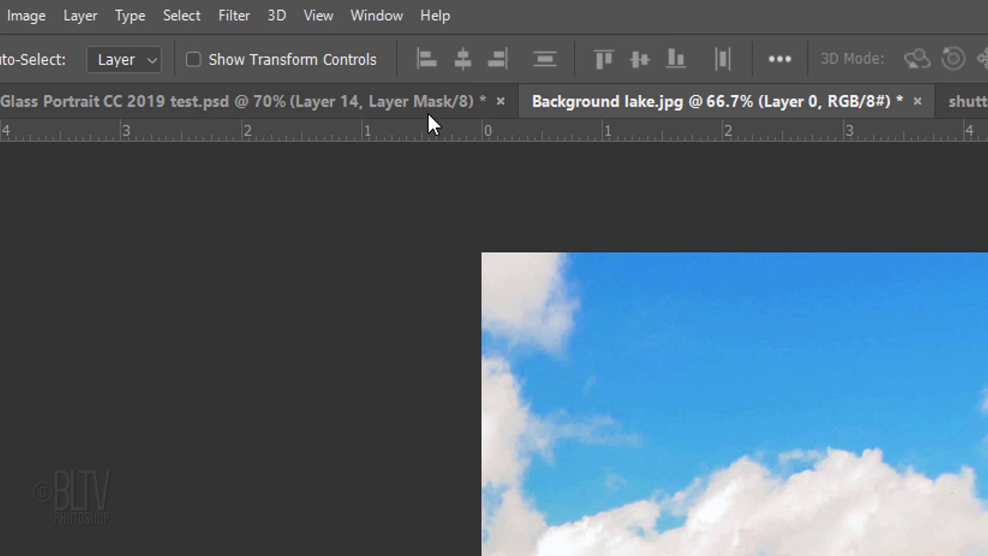
Apply a Gaussian Blur smart filter with a 5-pixel radius to Layer 0
left_click(234, 16)
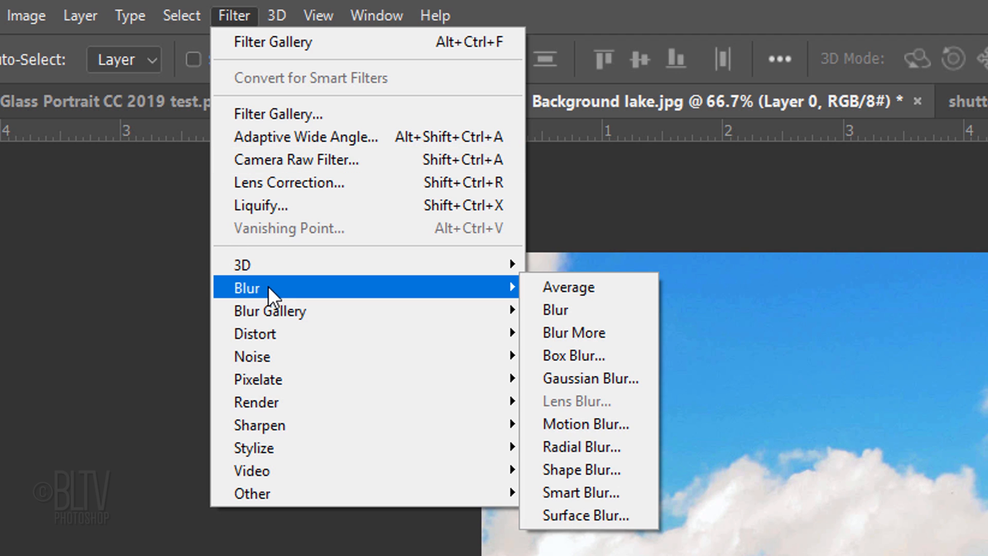
mouse_move(577, 378)
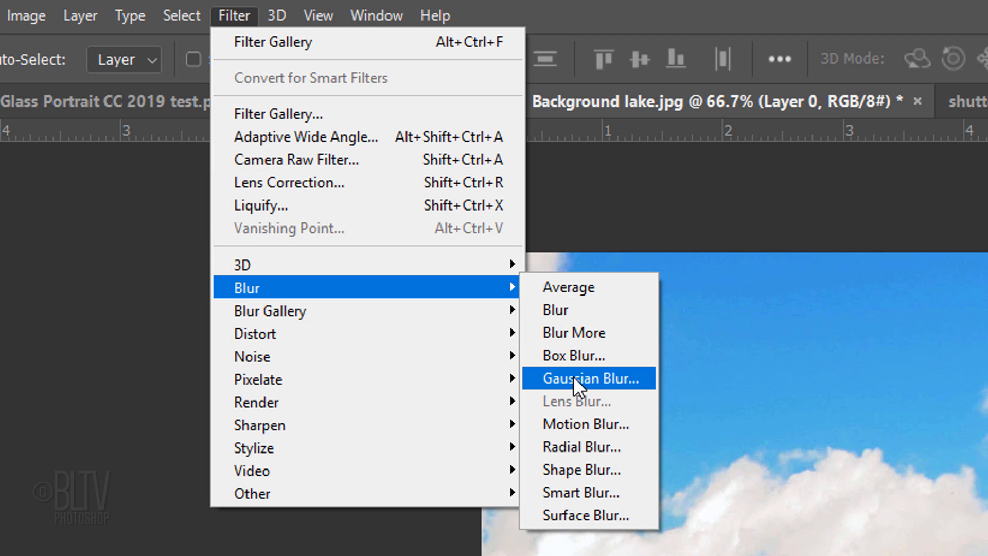
left_click(587, 377)
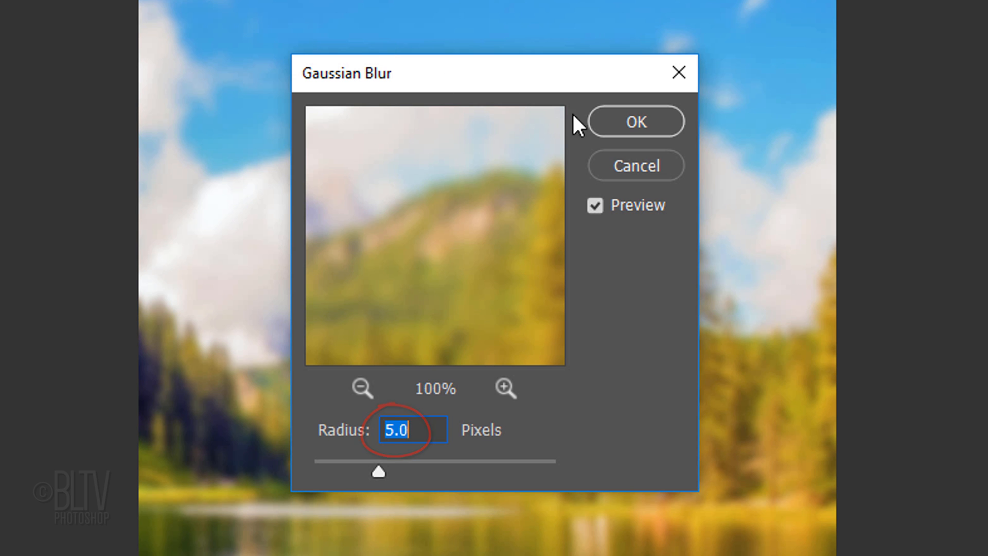
left_click(635, 121)
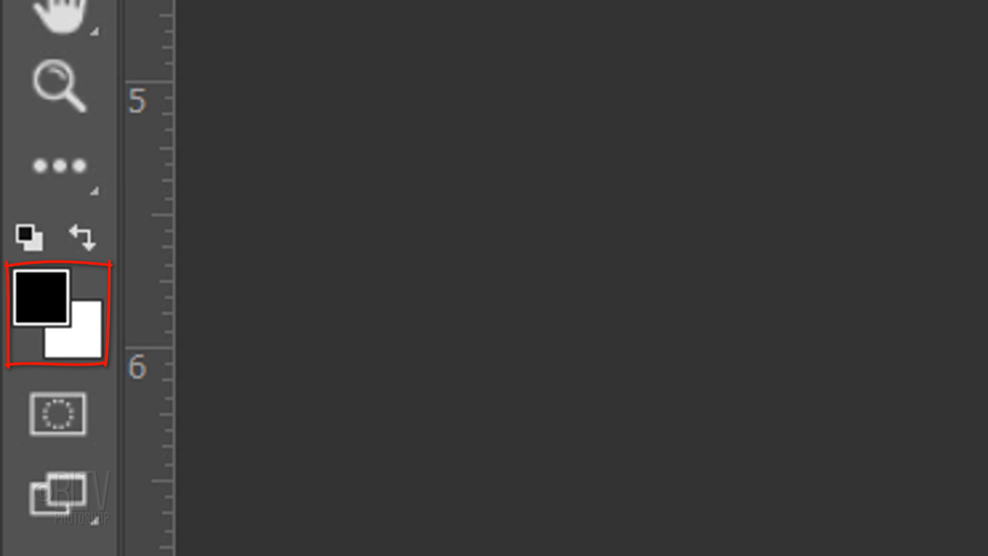
Reset colours, then set the foreground to a dark grey with brightness 20%
key("d")
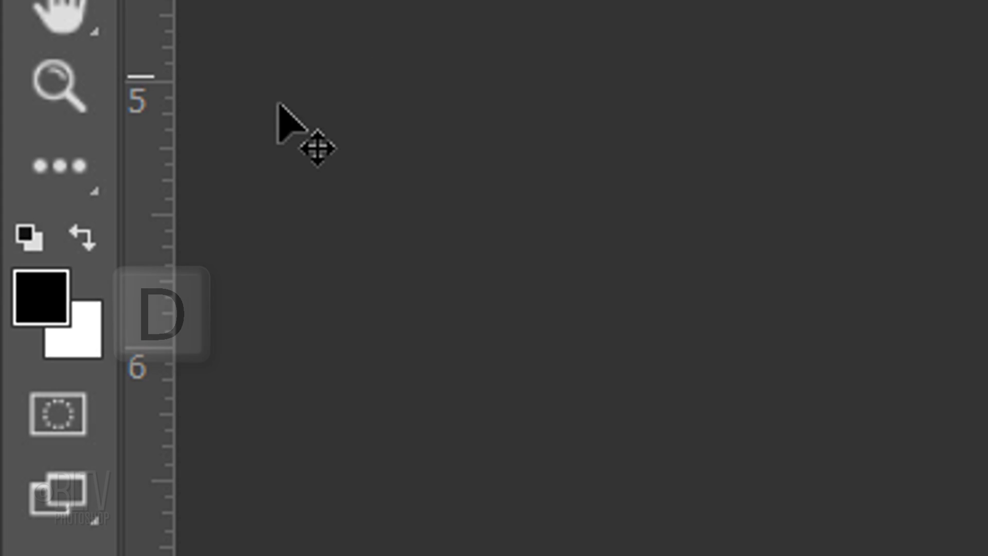
left_click(41, 300)
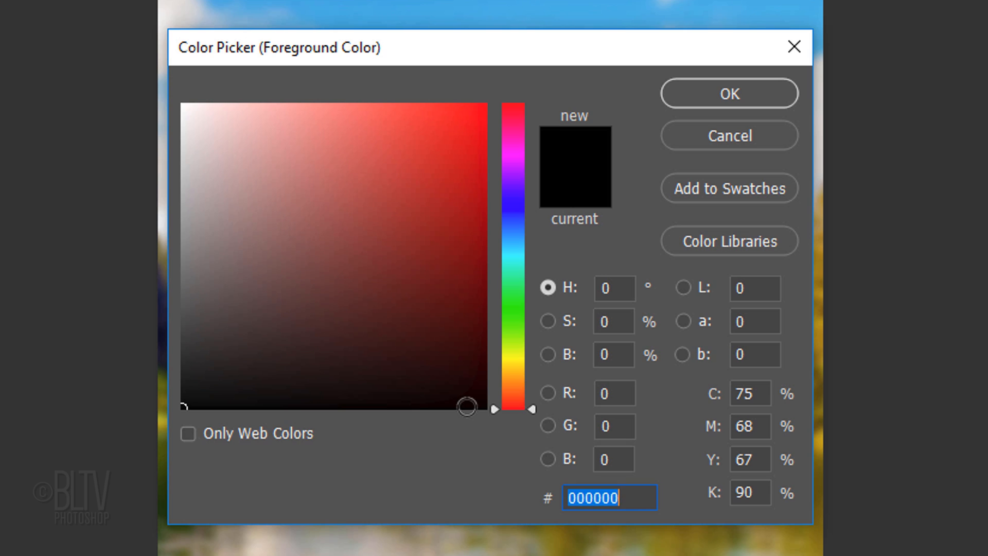
left_click(613, 354)
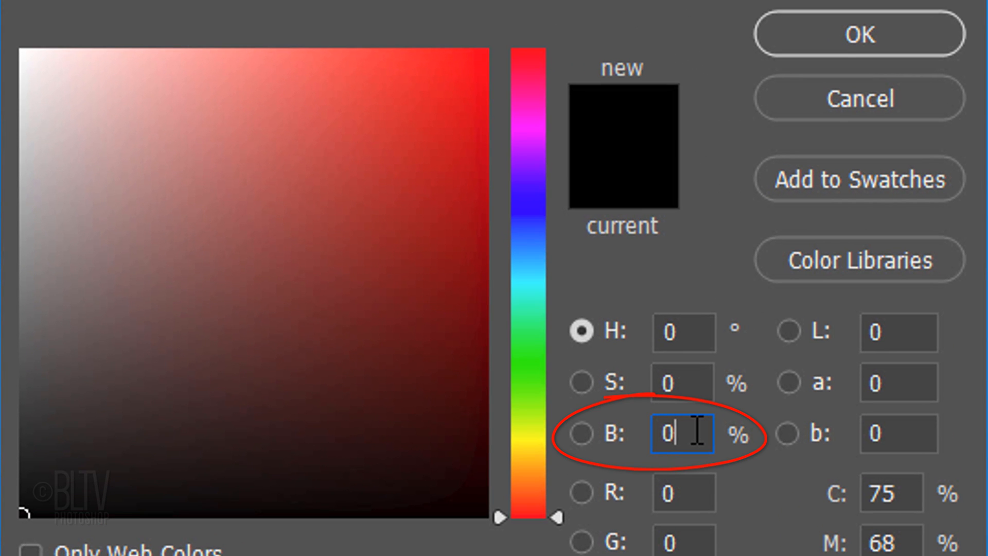
type("20")
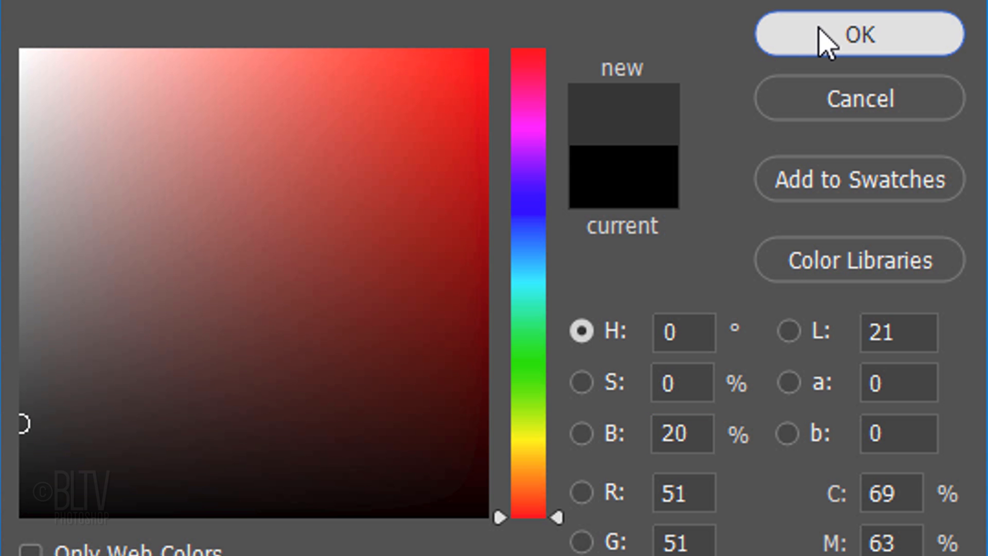
left_click(858, 33)
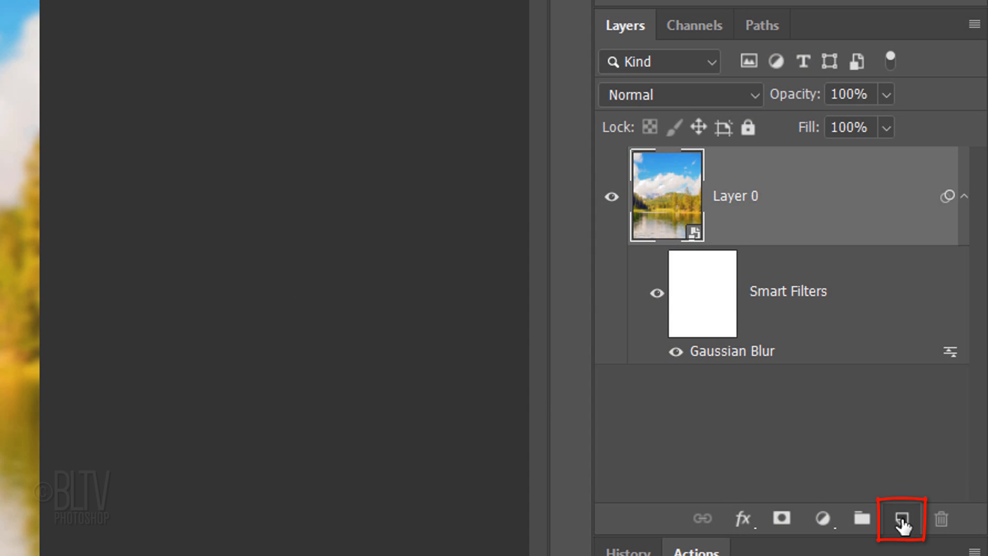
Add a new Layer 1 above Layer 0 and fill it with white
left_click(901, 518)
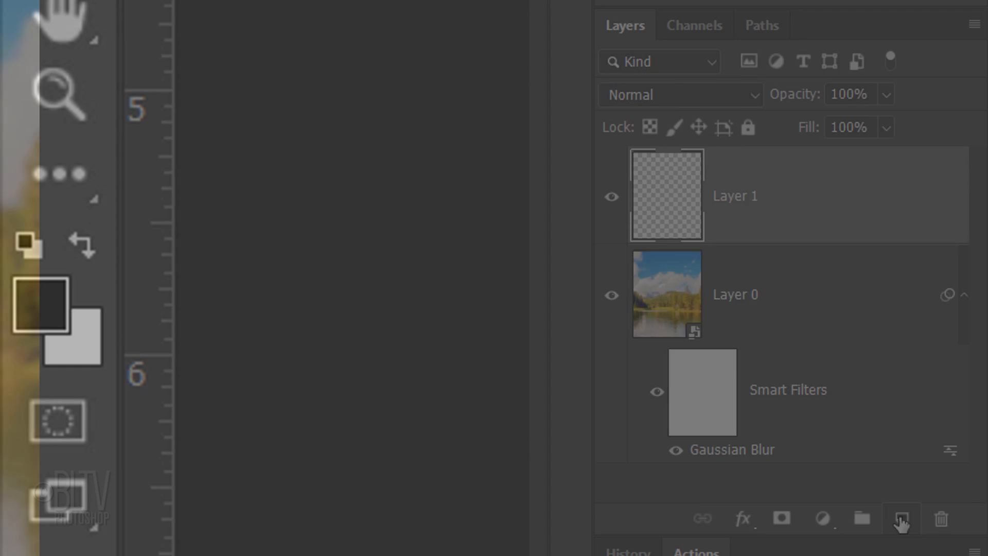
left_click(72, 337)
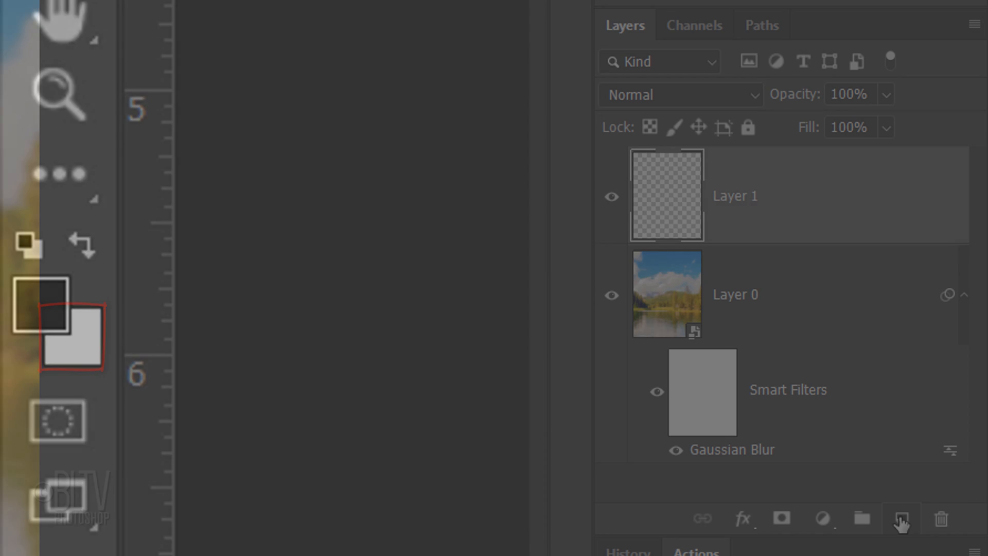
key("Ctrl+Delete")
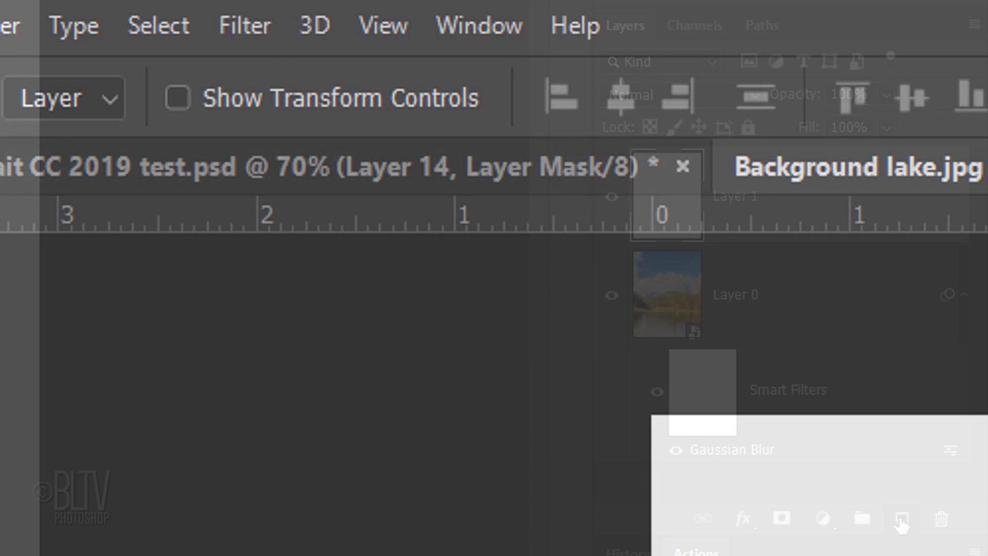
Apply the Filter Gallery's Texture > Stained Glass pattern to the white layer
left_click(244, 25)
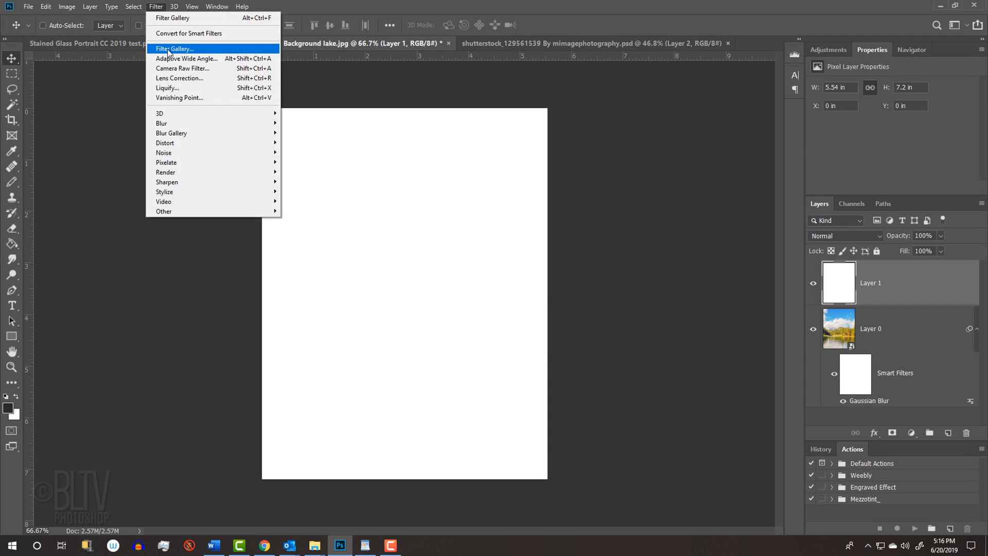
left_click(175, 48)
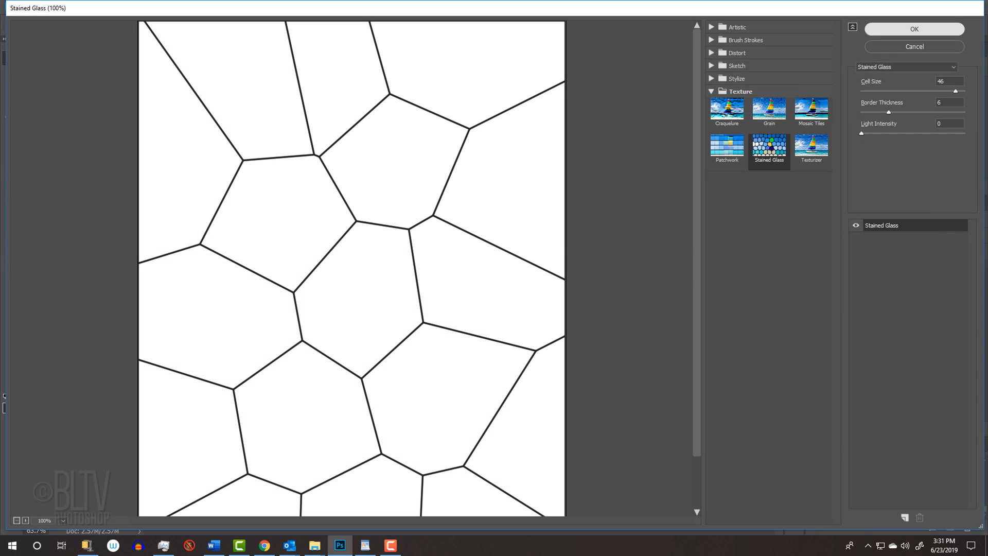
left_click(913, 29)
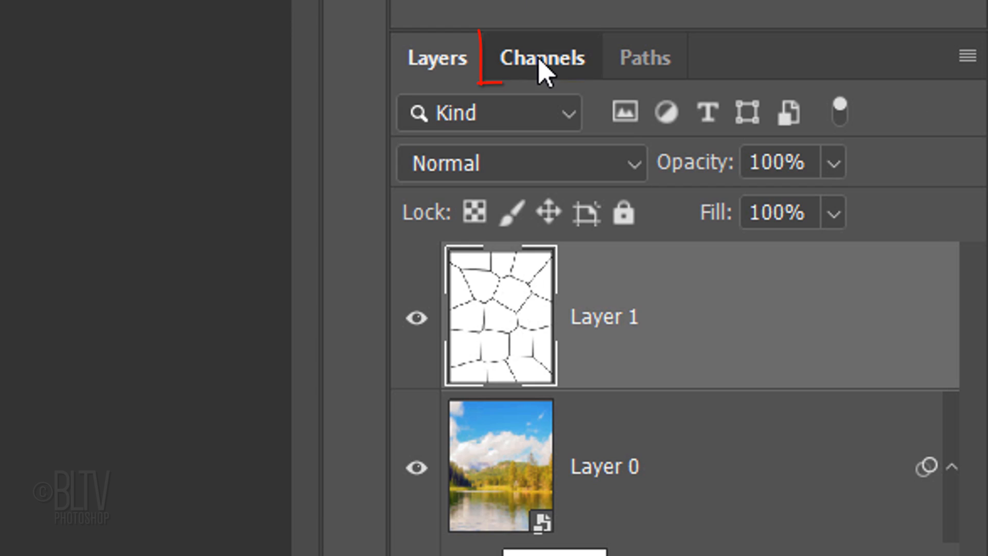
Load the RGB channel as a selection and delete Layer 1's white cells, leaving only the dark leading lines
left_click(540, 58)
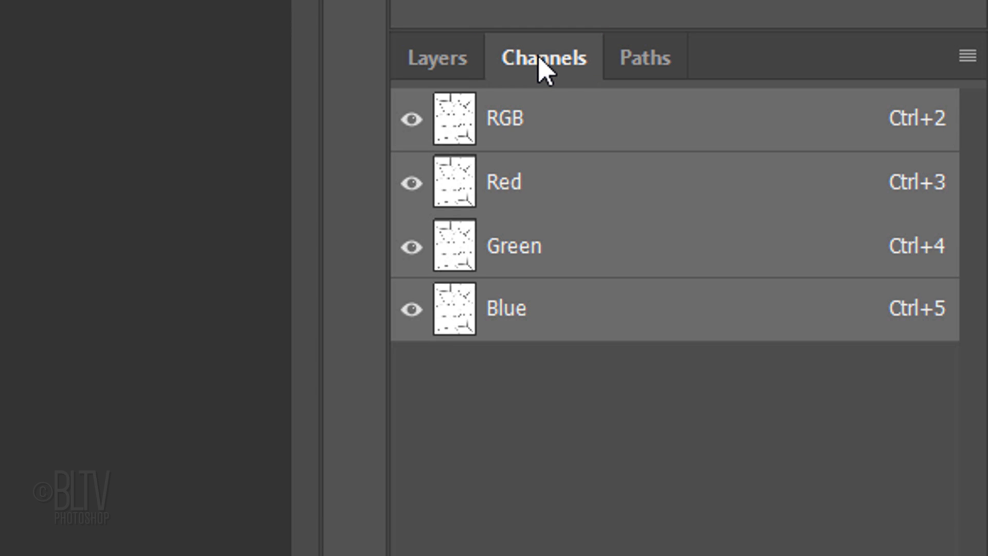
left_click(453, 119)
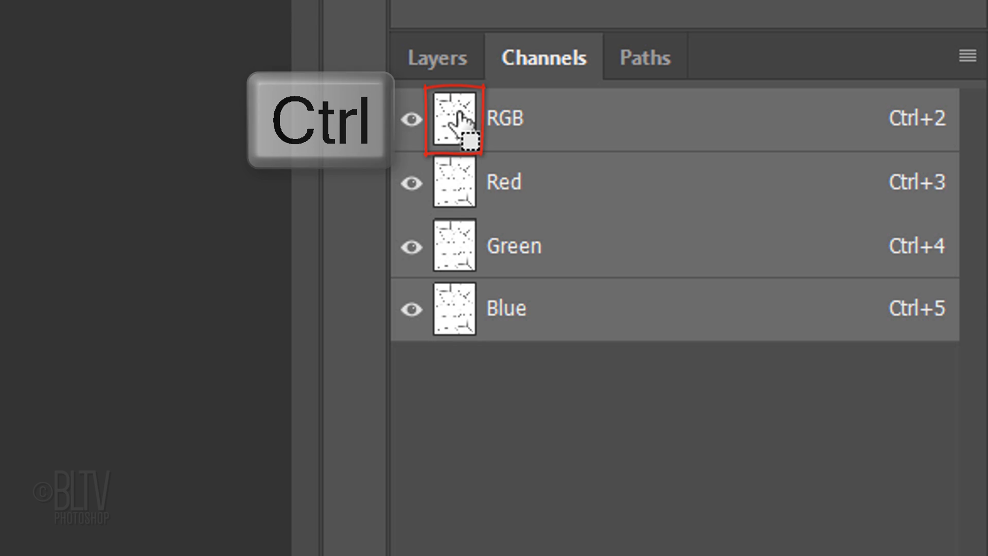
left_click(436, 58)
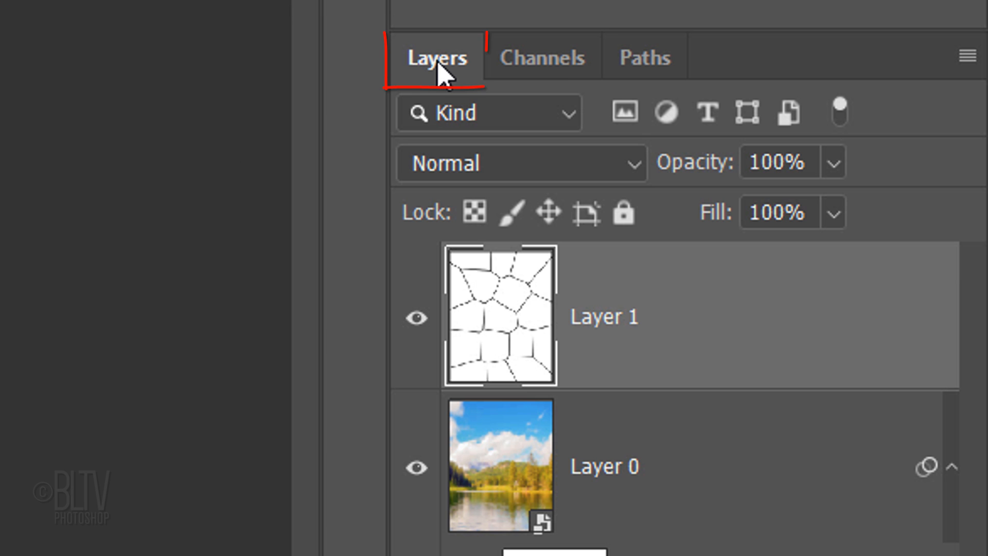
key("ctrl+d")
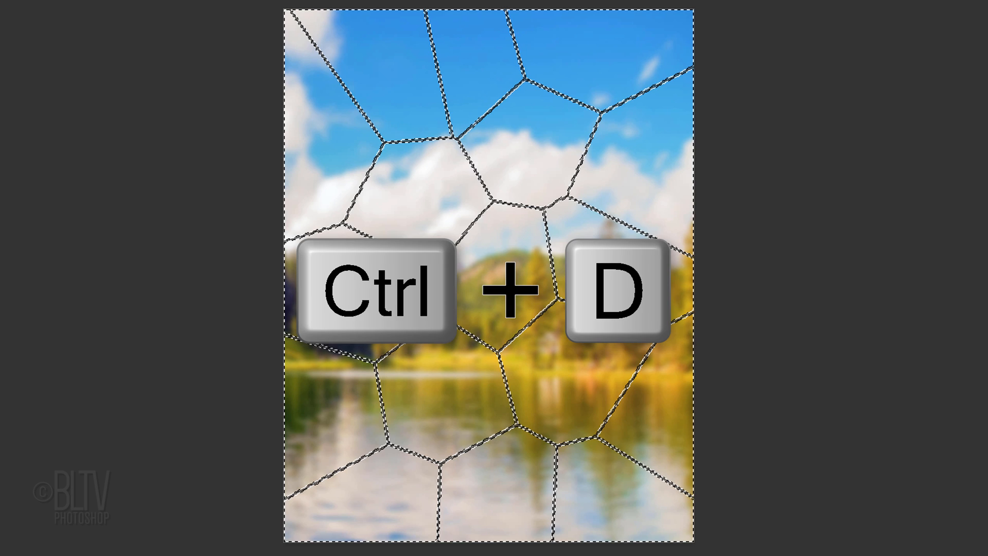
key("ctrl+d")
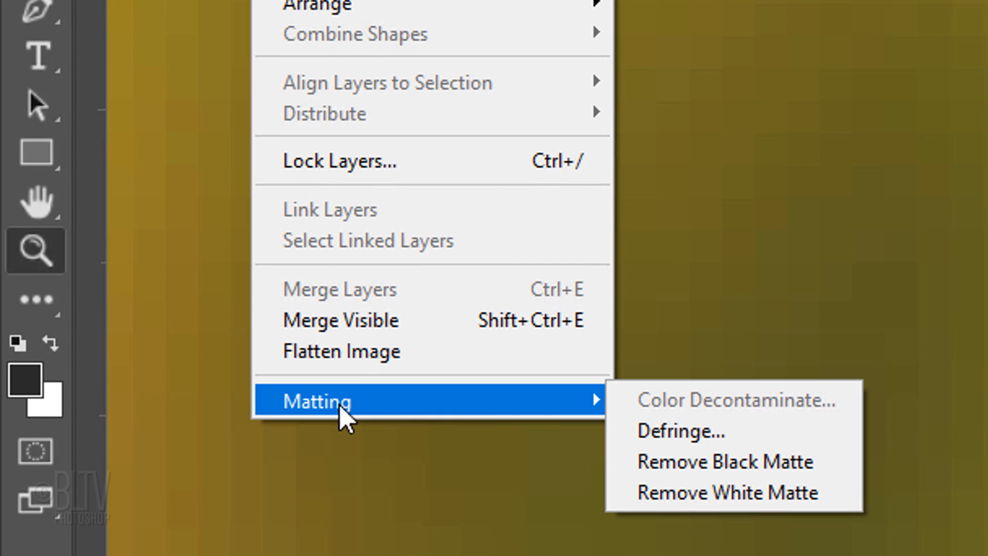
mouse_move(700, 445)
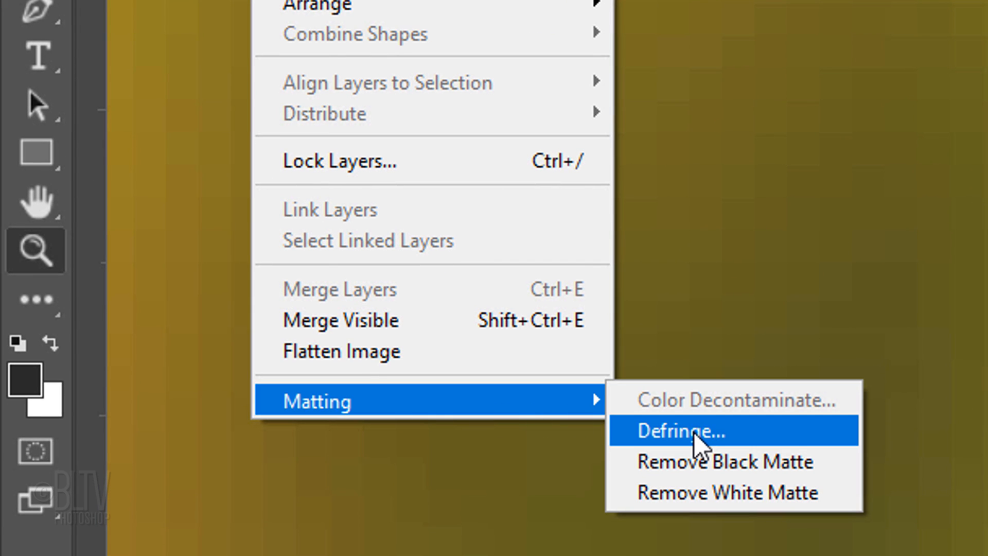
Defringe Layer 1's leading edges with a 1-pixel width
left_click(681, 430)
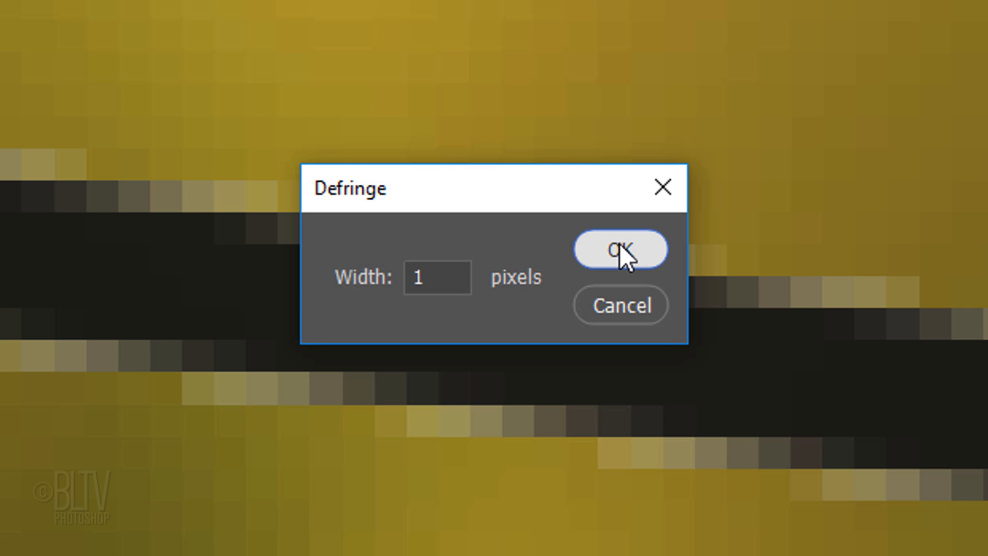
left_click(619, 249)
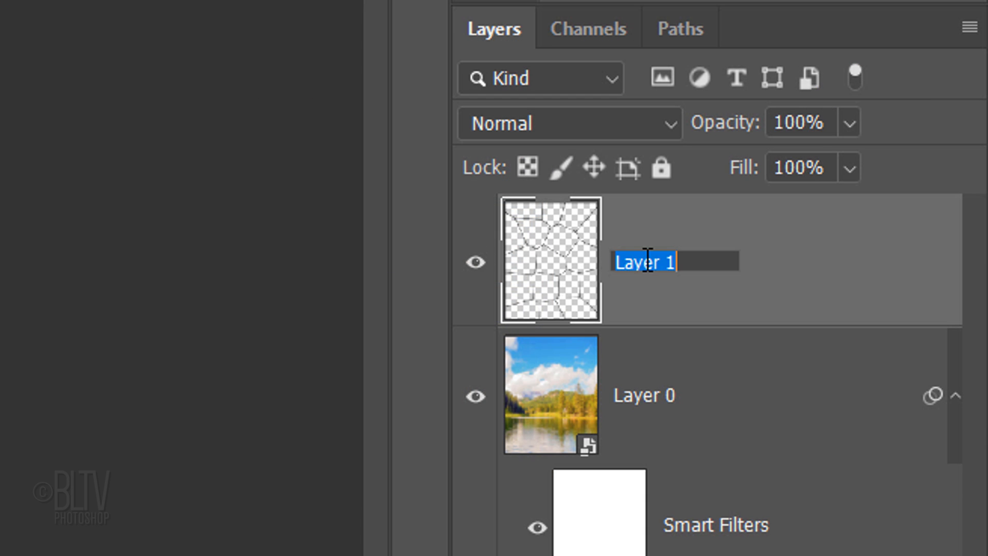
Rename Layer 1 to Leading and give it a smooth Inner Bevel emboss, depth 100%, size 5 px, without global light
type("Leading")
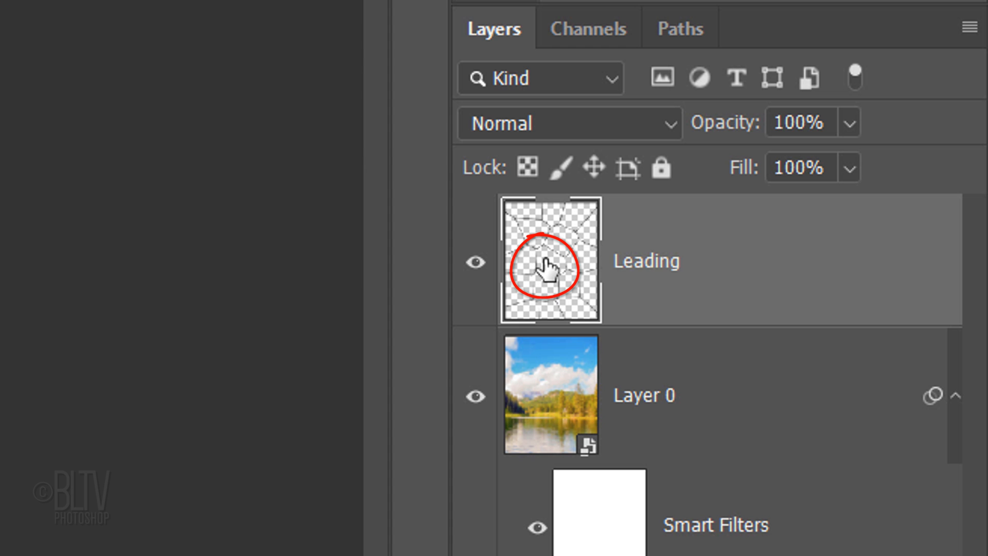
double_click(549, 260)
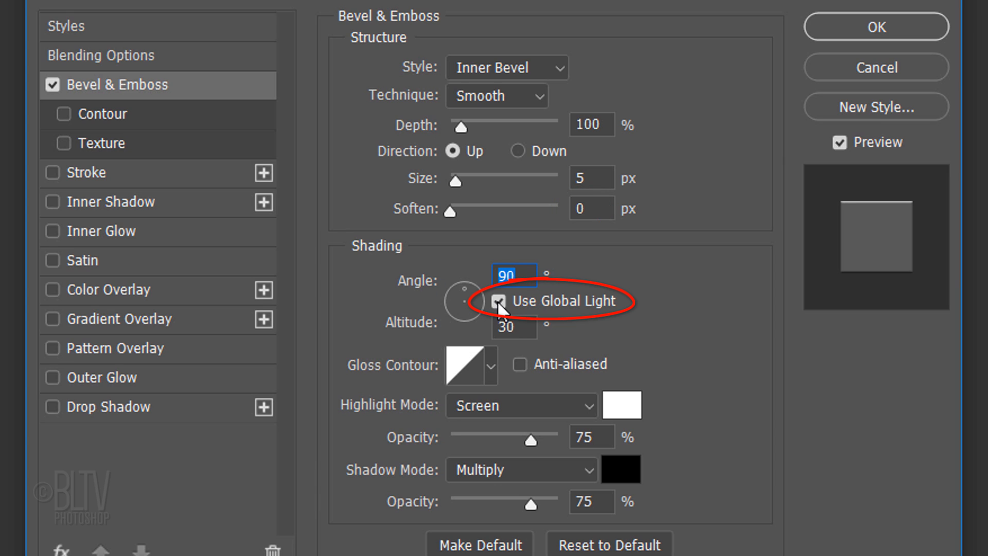
left_click(500, 301)
type("120")
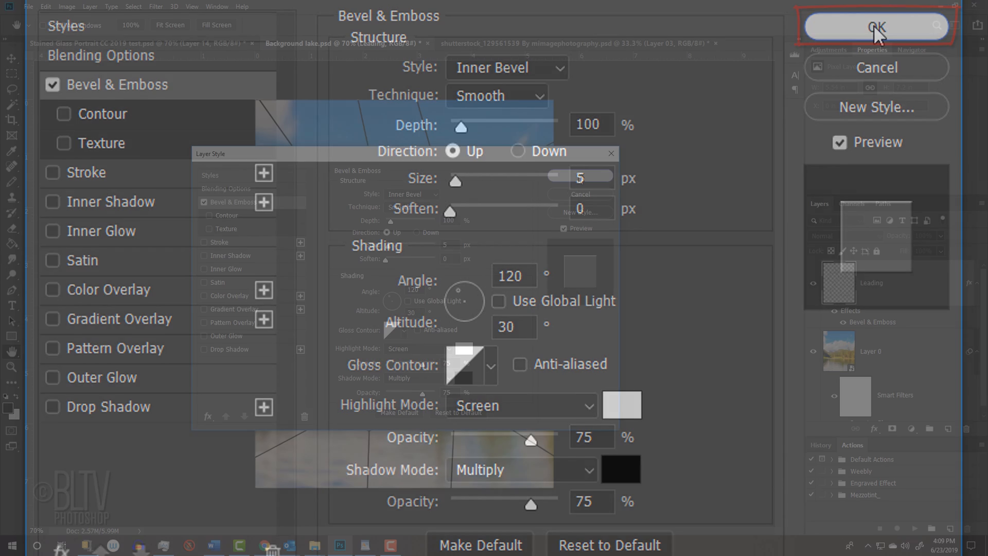
left_click(875, 27)
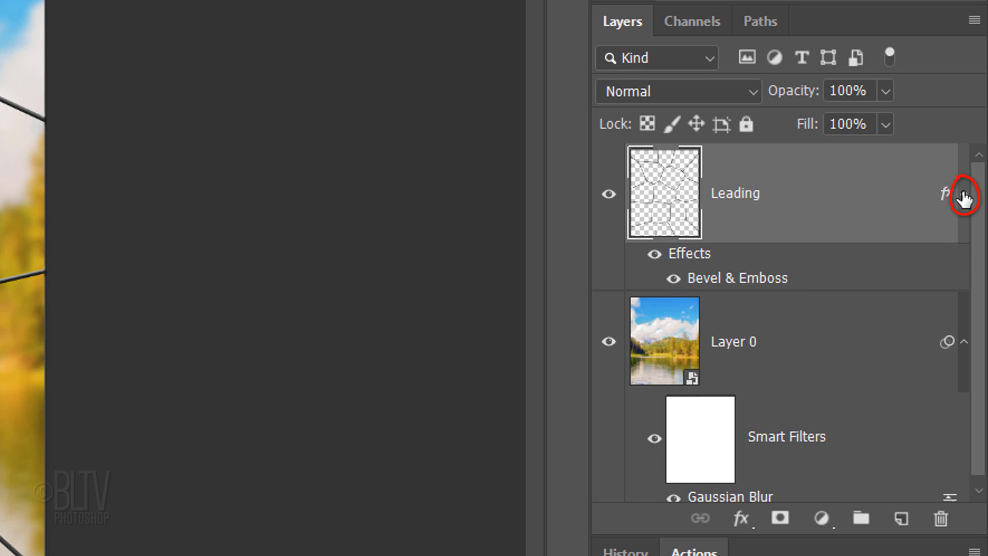
Collapse the Leading layer's effects list and hide the layer
left_click(963, 193)
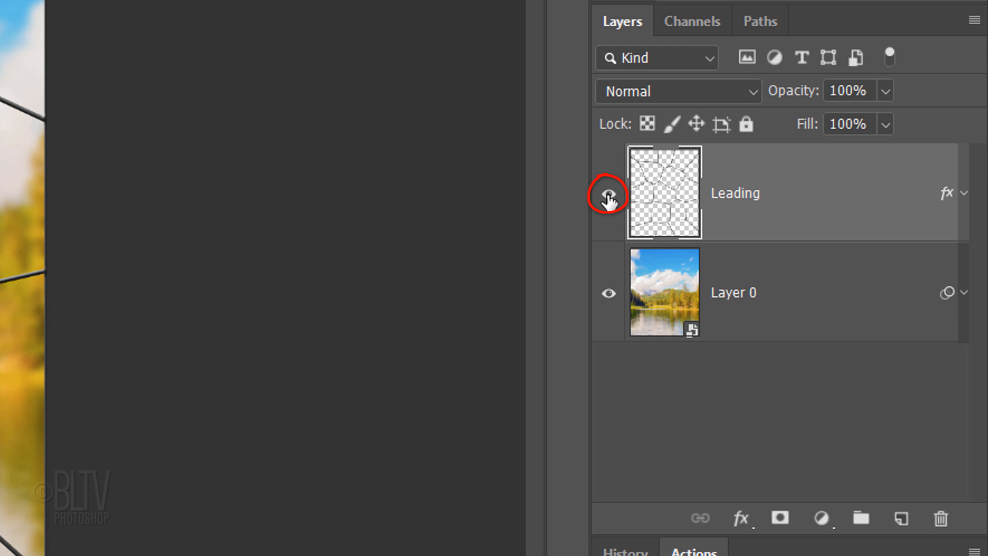
left_click(608, 193)
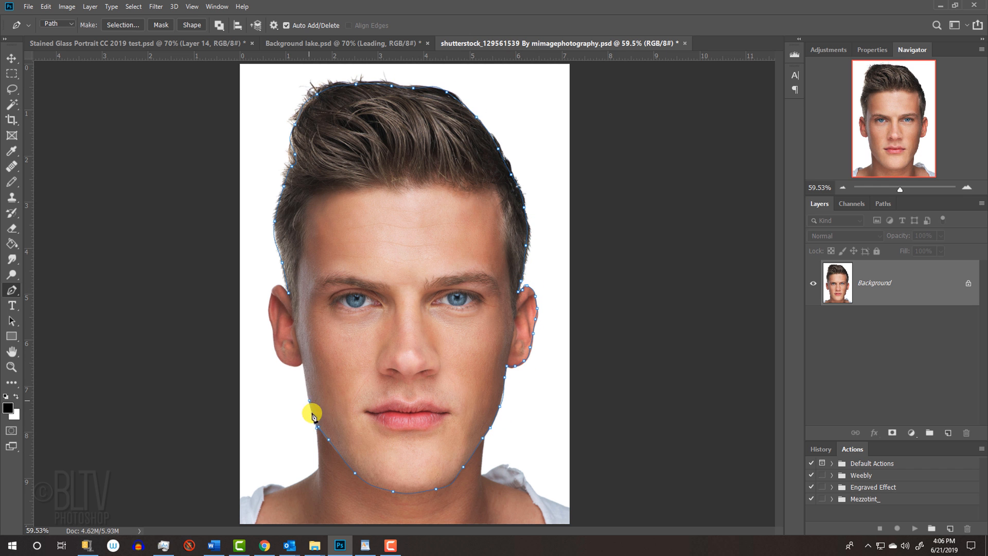
Make a selection from the face path with 0 feather and mask the portrait to the head
right_click(312, 414)
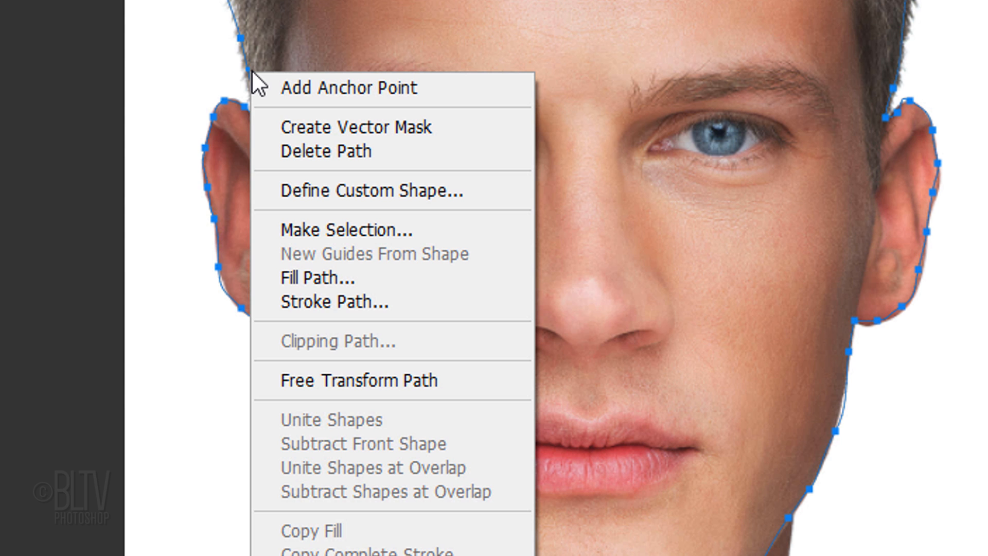
mouse_move(359, 230)
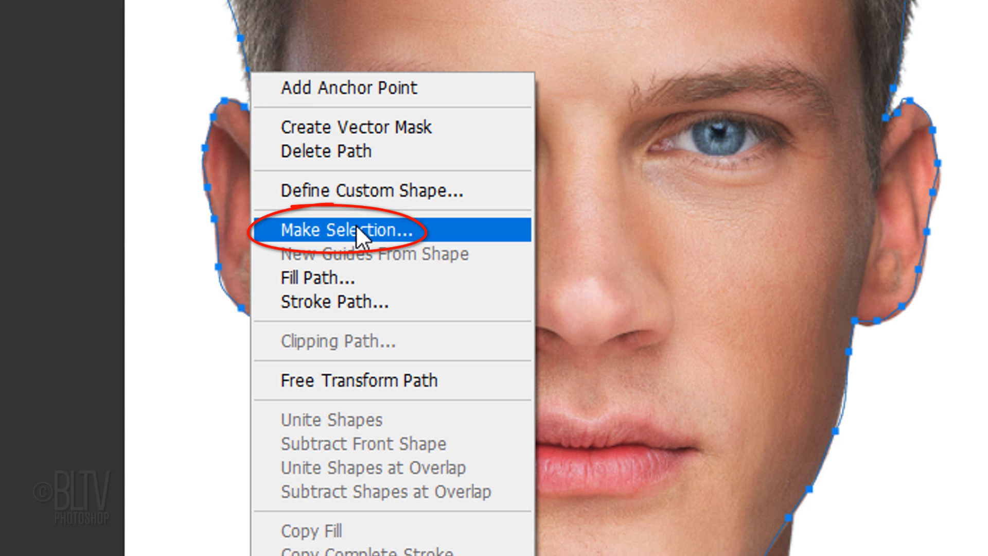
left_click(343, 228)
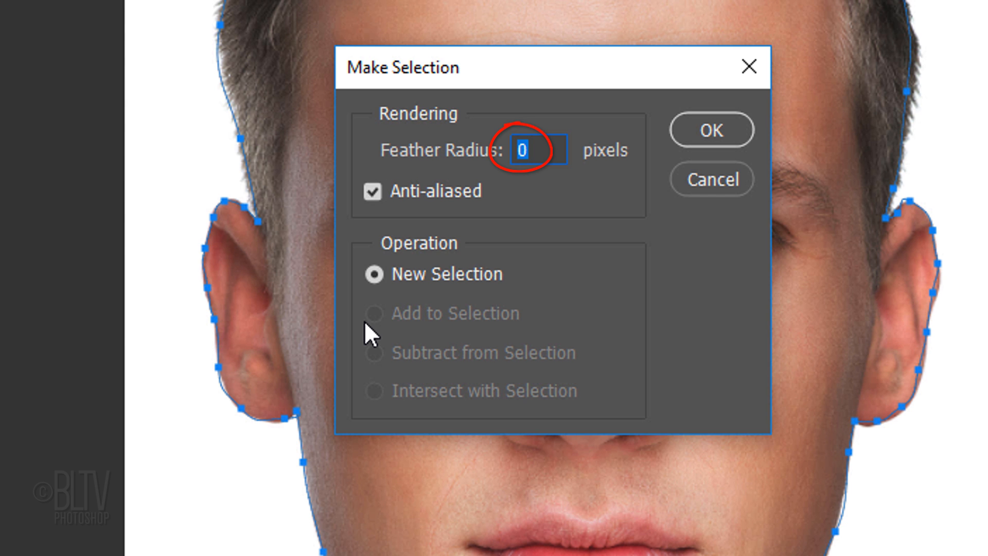
mouse_move(711, 130)
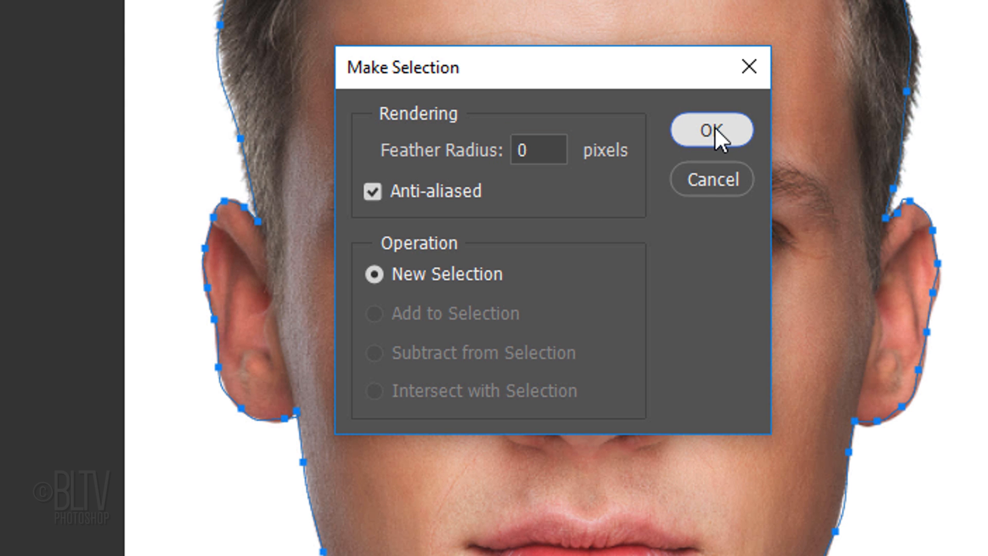
left_click(710, 131)
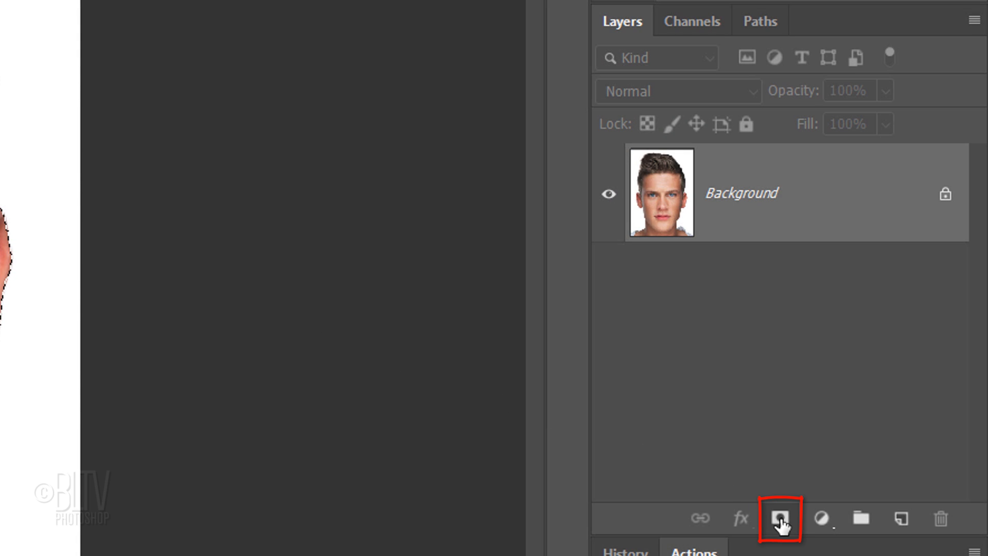
left_click(778, 517)
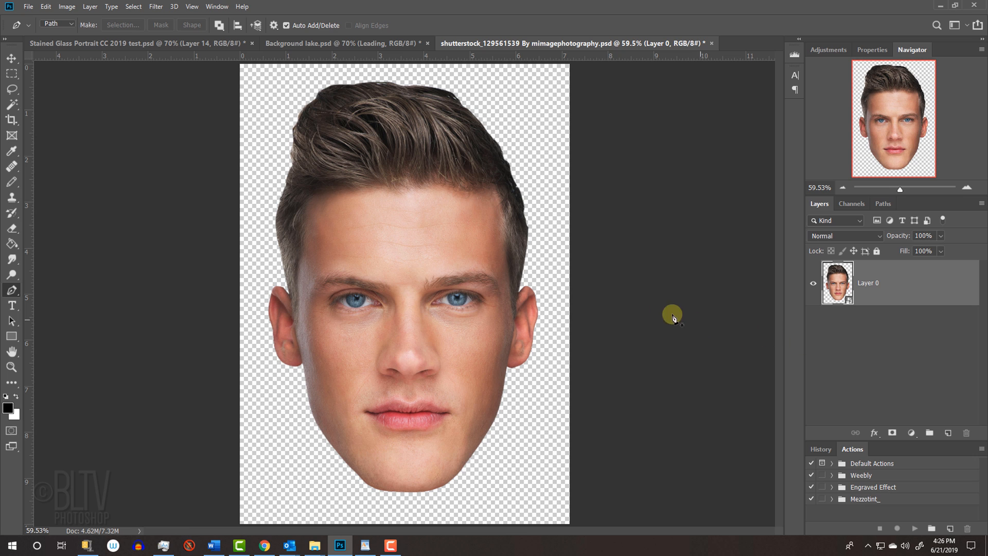
Move the cut-out face into the Background lake document and start a free transform fitted on screen
key("v")
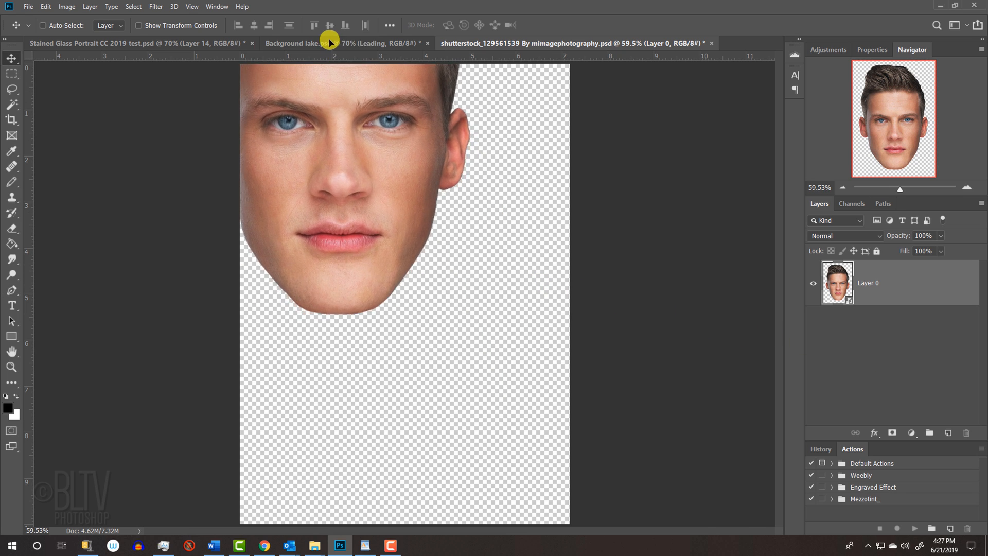
left_click(296, 43)
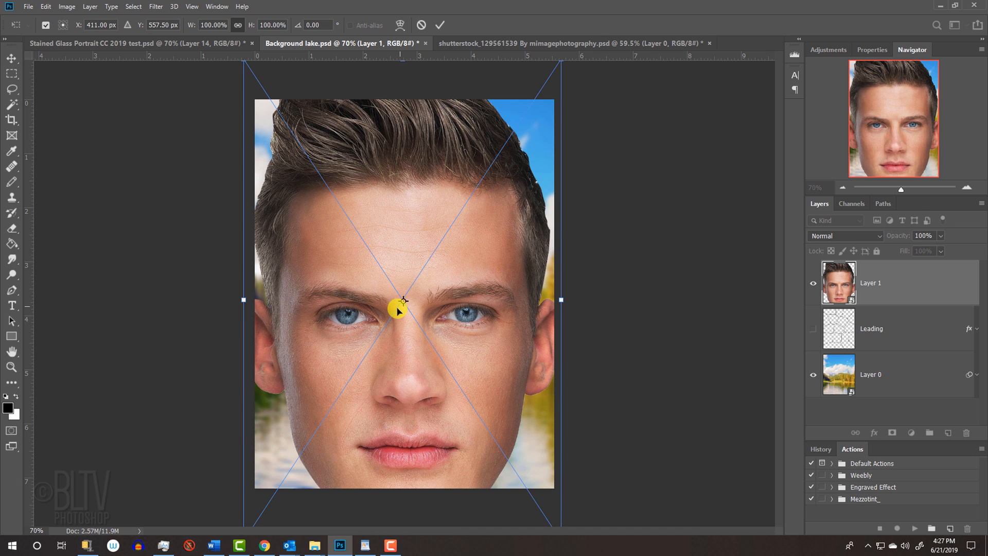
key("ctrl+0")
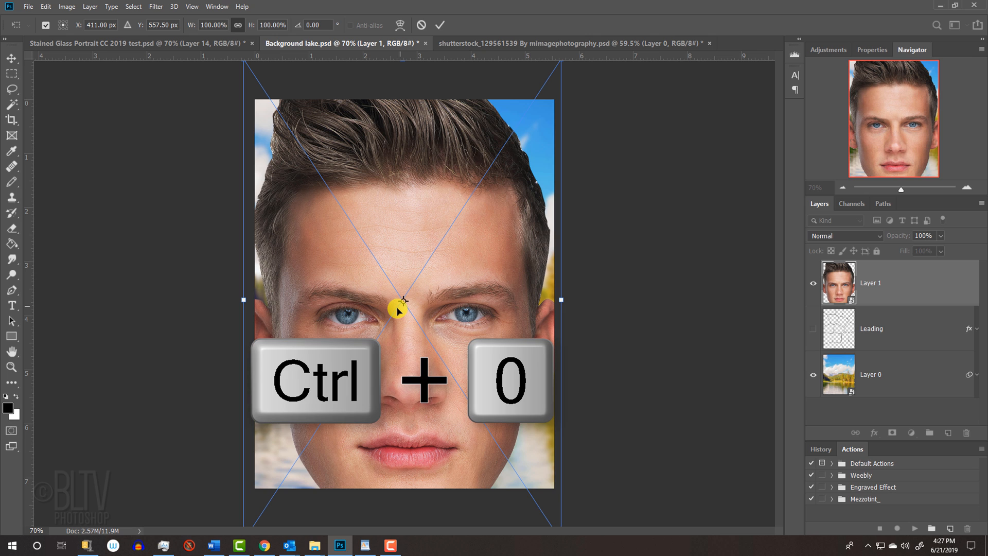
key("ctrl+0")
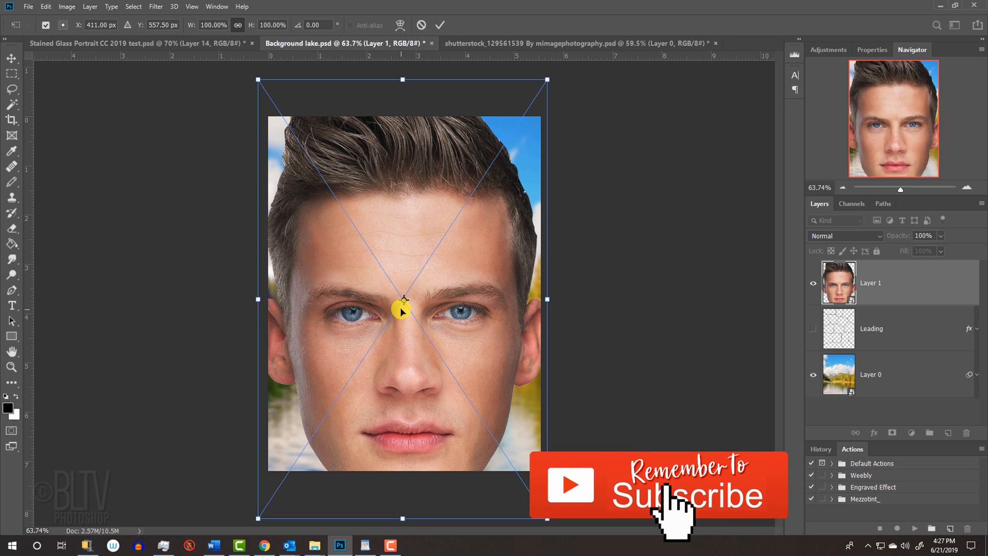
mouse_move(523, 119)
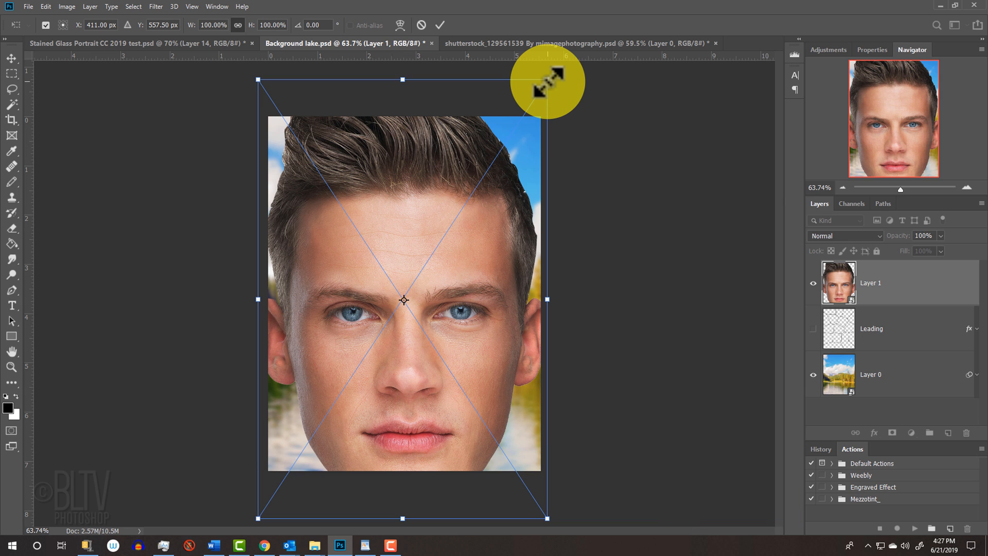
mouse_move(547, 80)
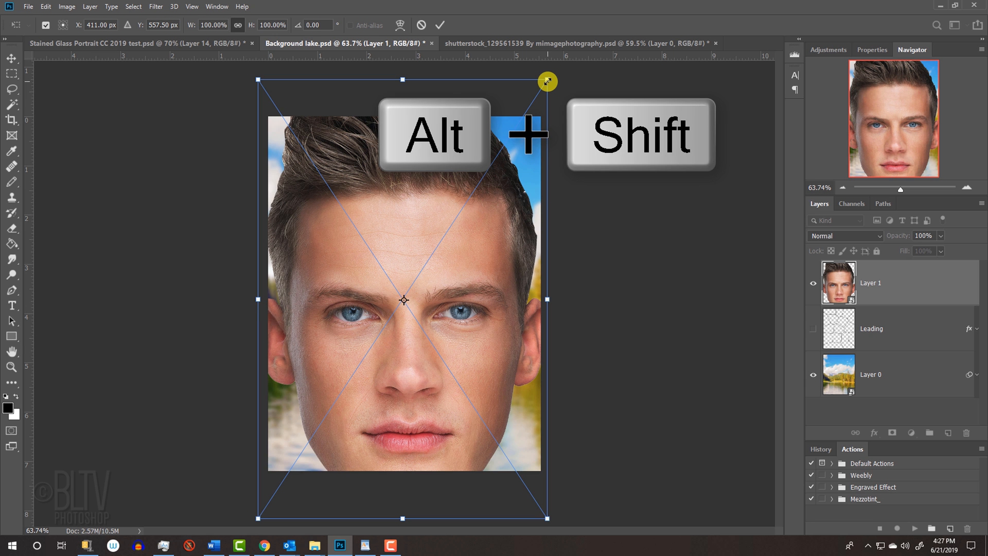
Scale the face proportionally from centre to about 75%, nudge it higher and commit
left_click_drag(546, 80, 503, 142)
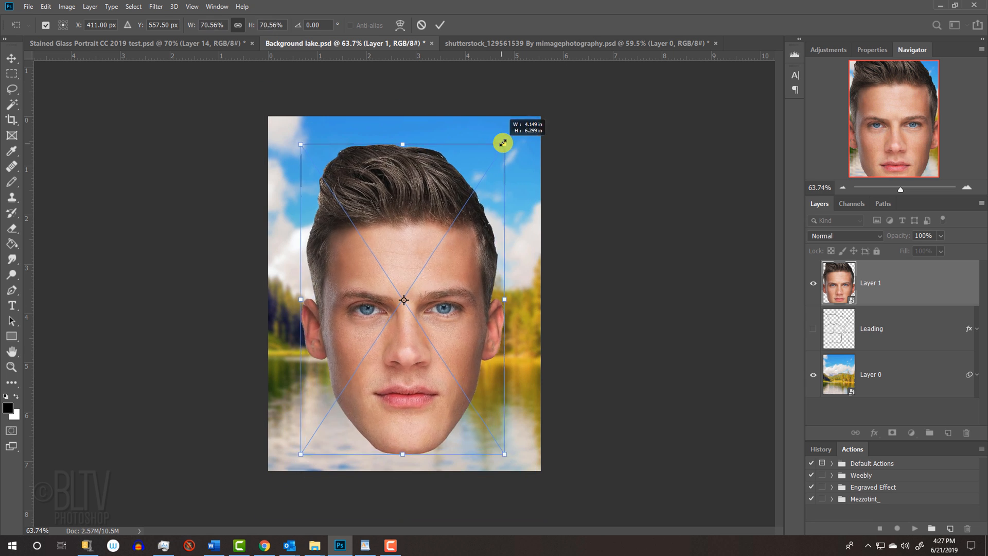
left_click_drag(503, 142, 510, 136)
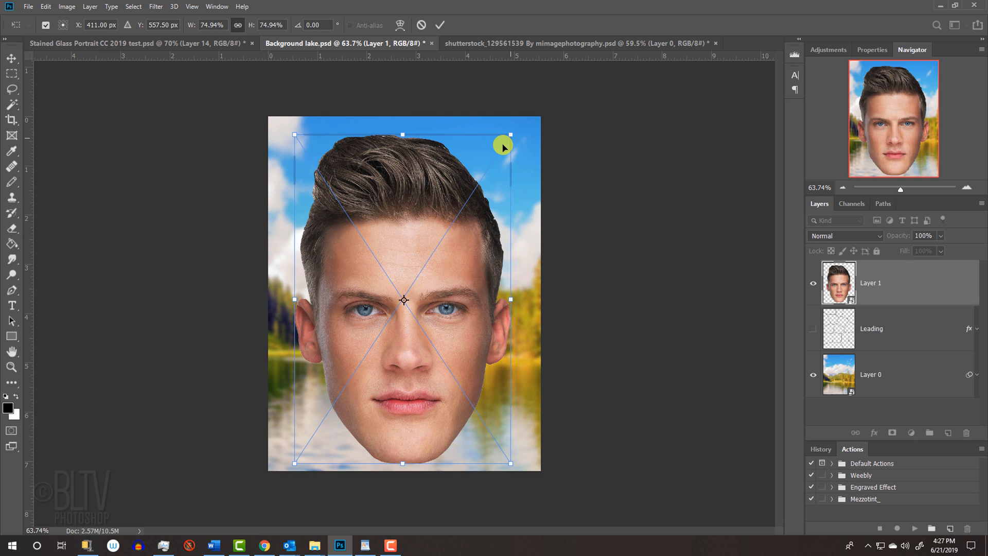
key("alt")
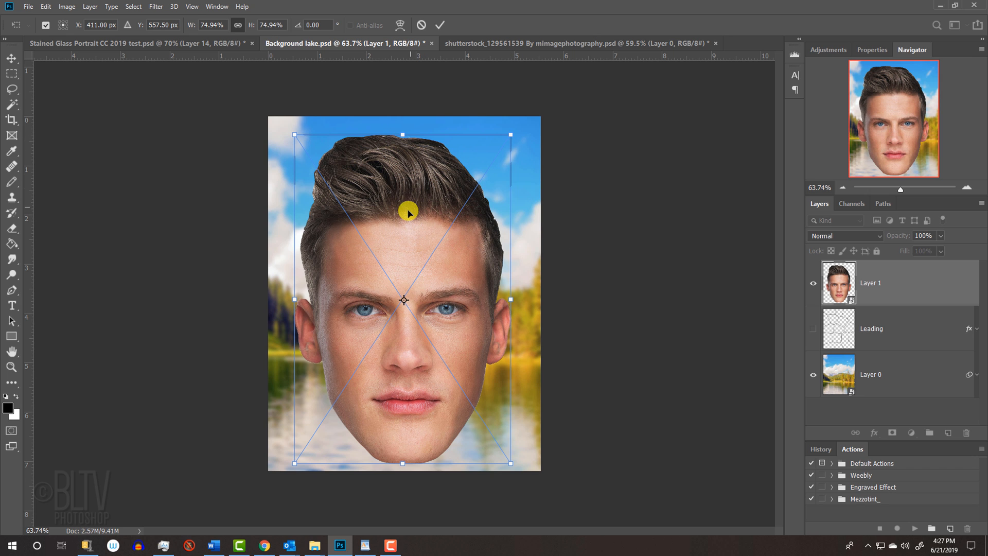
left_click_drag(408, 213, 412, 200)
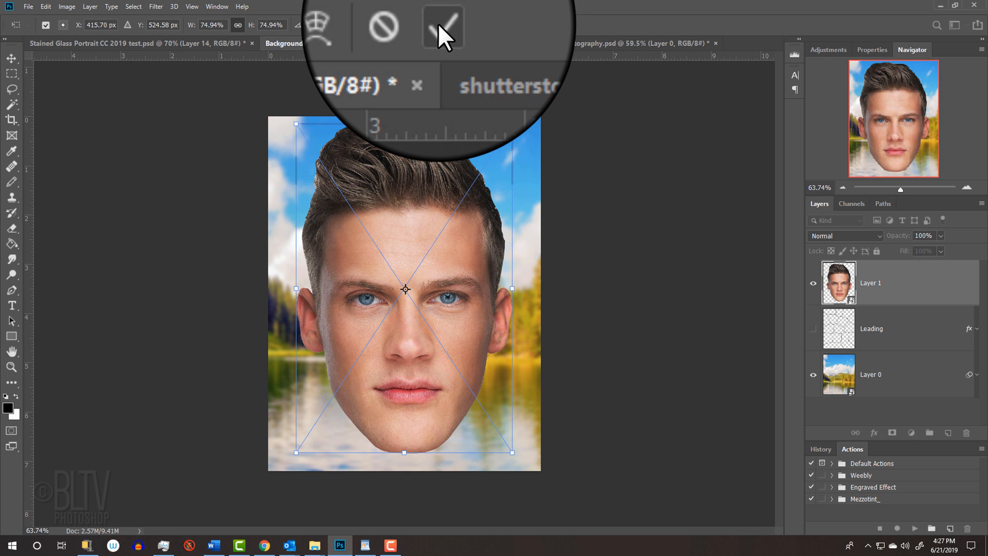
left_click(439, 25)
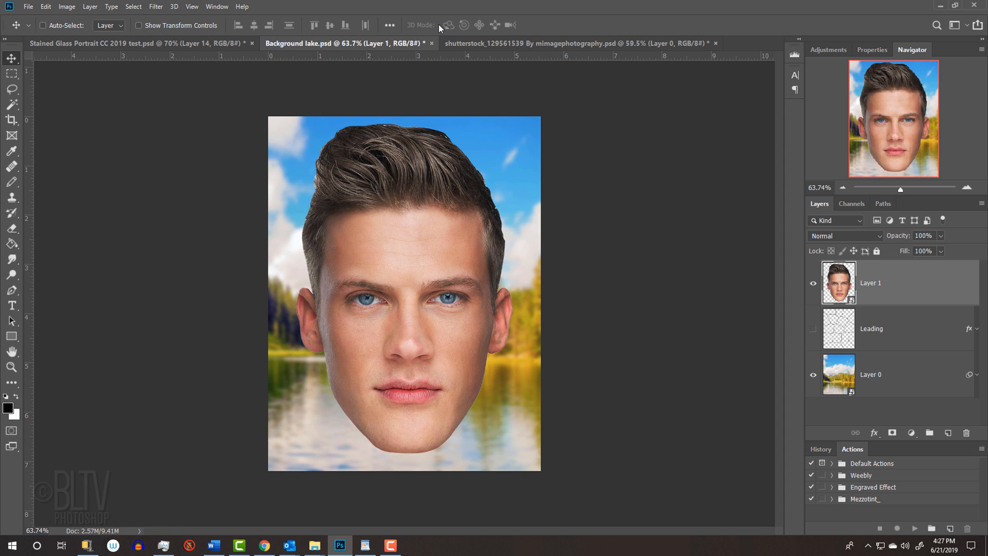
Show the General Preferences with the Use Legacy Free Transform checkbox
left_click(45, 6)
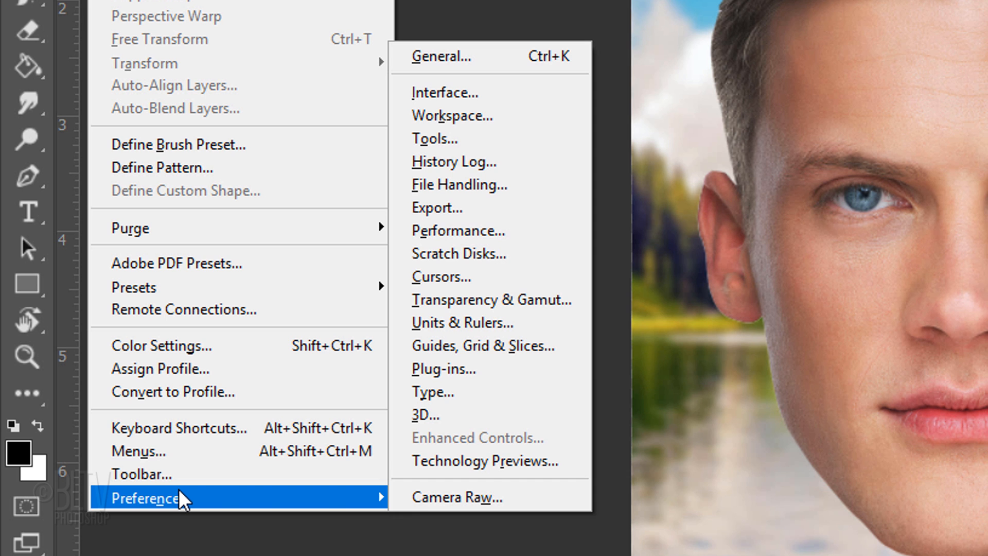
mouse_move(441, 56)
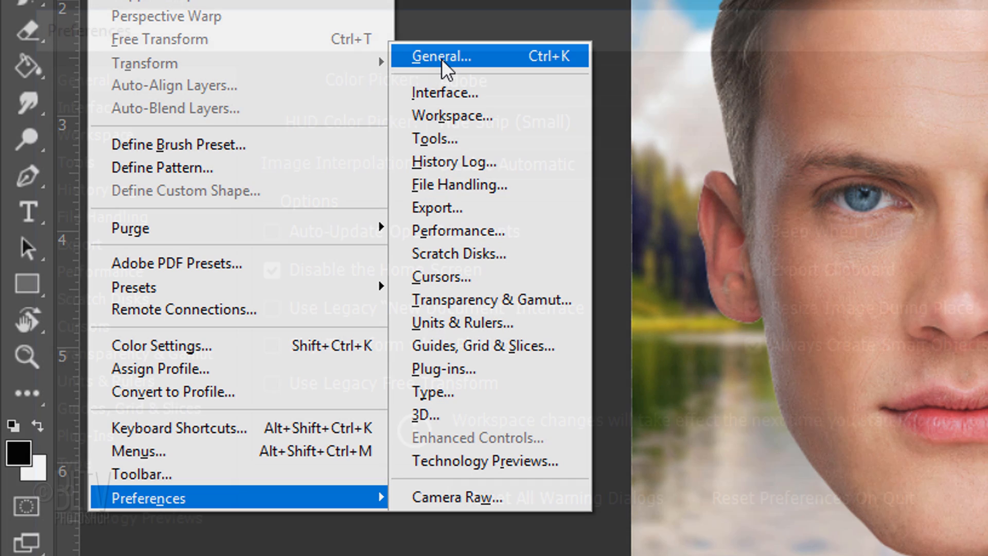
left_click(442, 55)
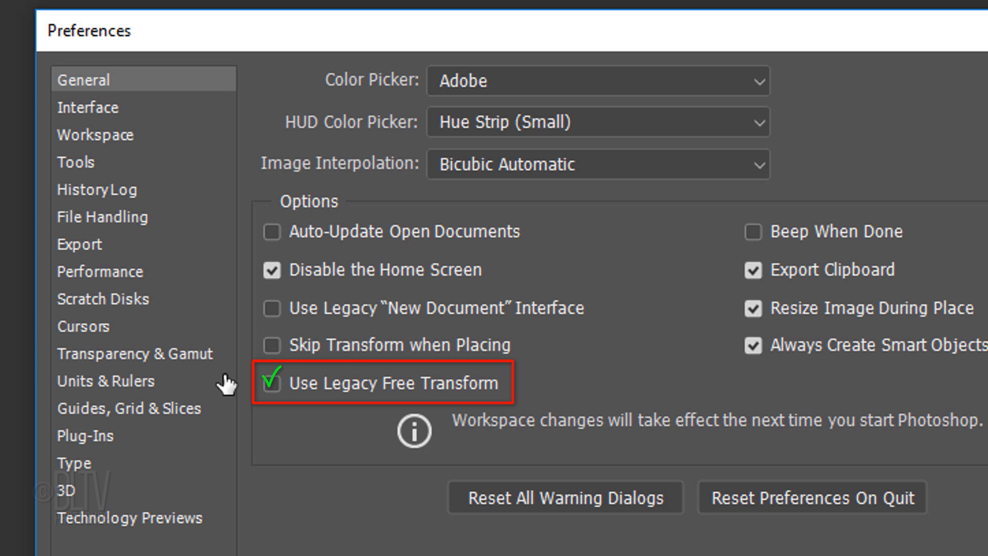
mouse_move(527, 391)
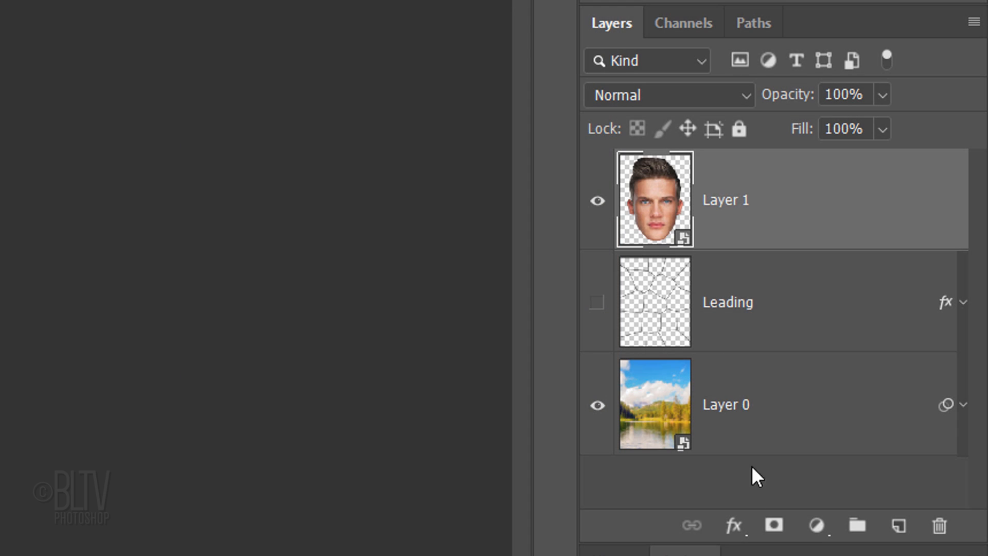
Mask the face layer and apply Stained Glass with cell size 17, border 6, light intensity 0
left_click(774, 524)
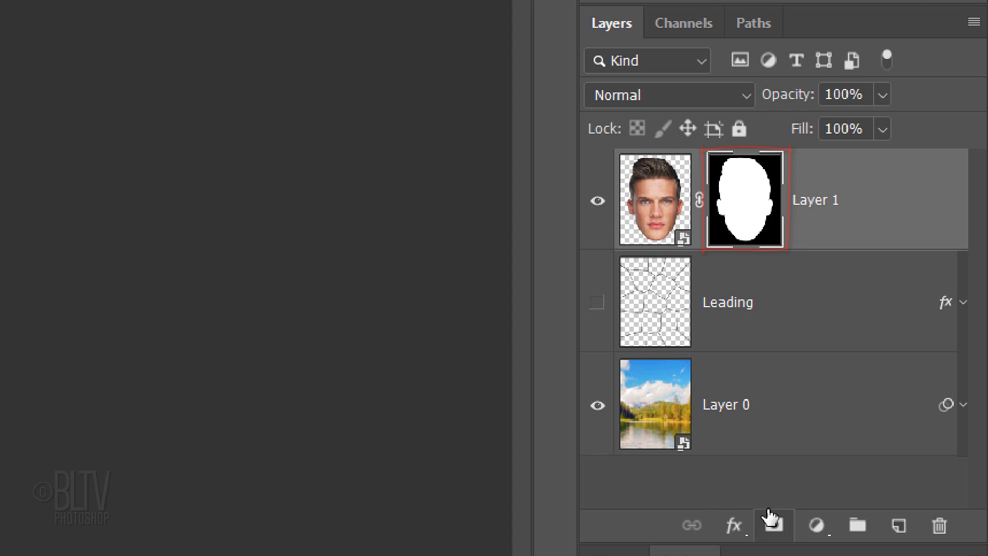
left_click(654, 198)
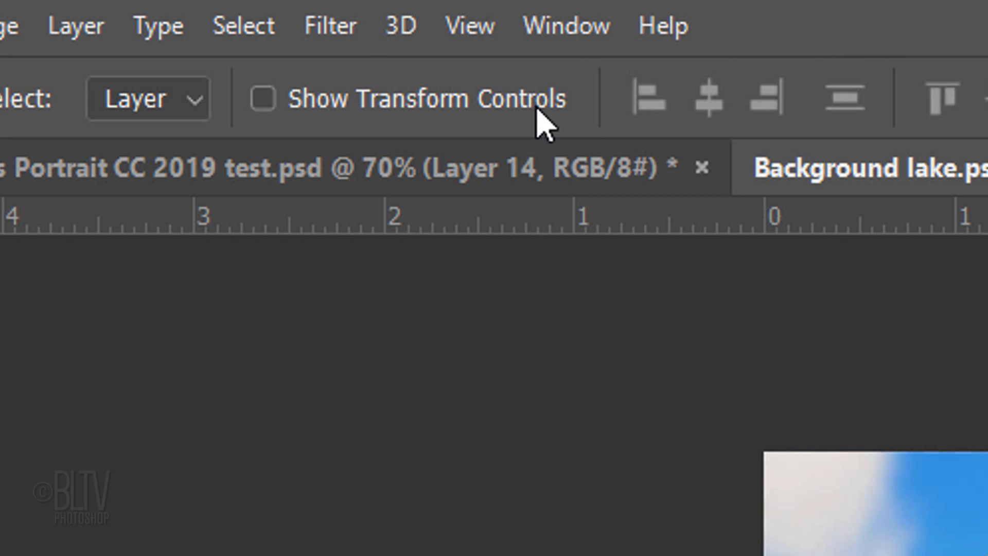
left_click(329, 26)
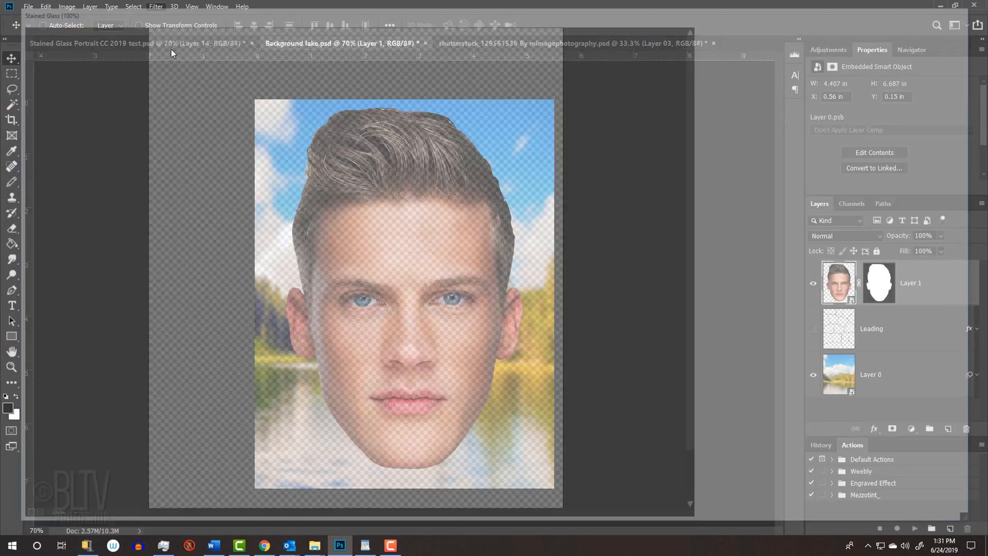
left_click(156, 6)
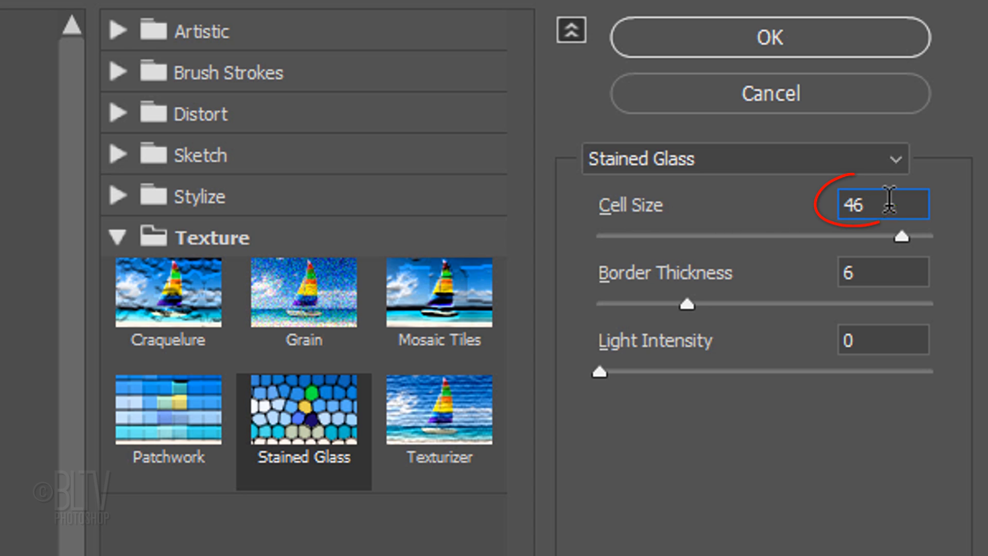
type("17")
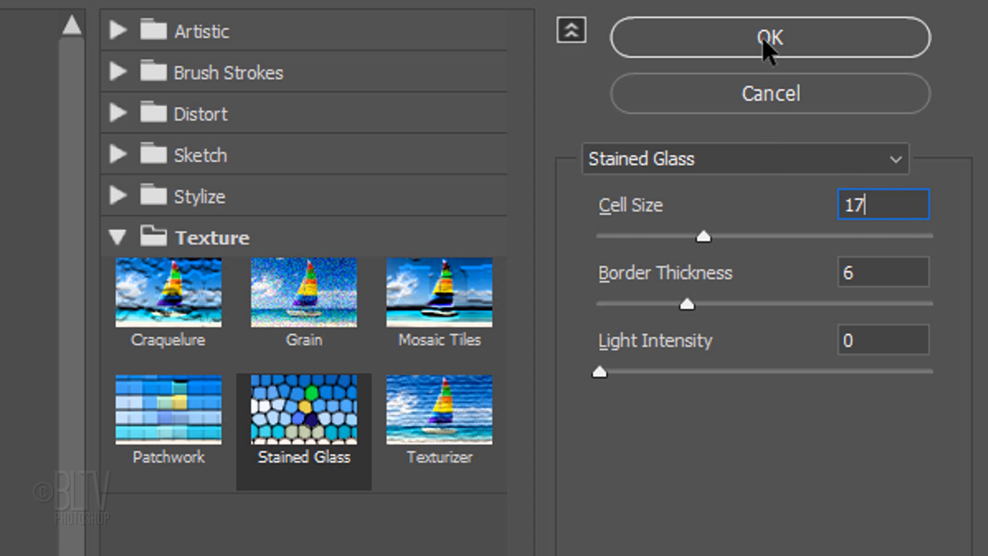
left_click(768, 37)
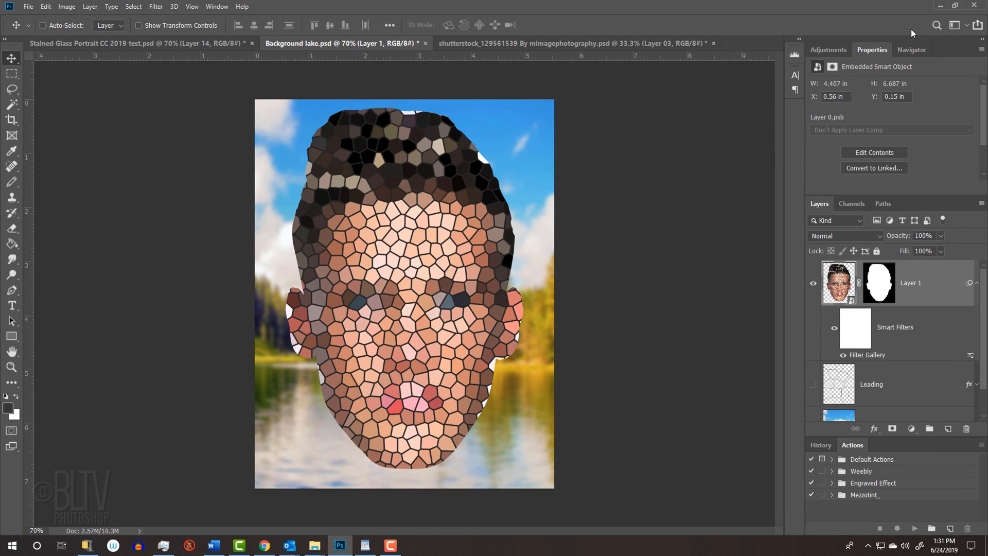
Set the face layer to Multiply and add a 4 px black outside stroke
left_click(844, 235)
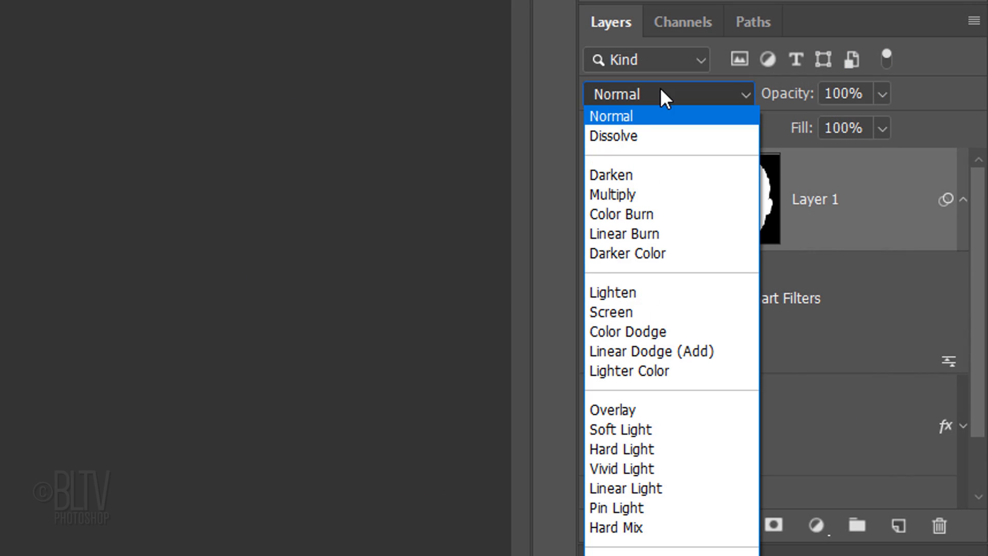
mouse_move(608, 195)
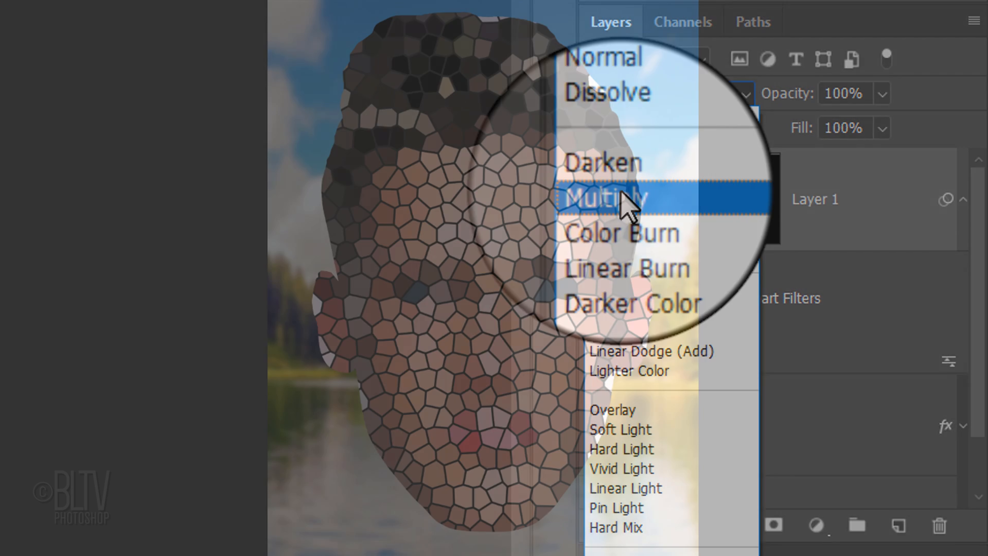
left_click(609, 197)
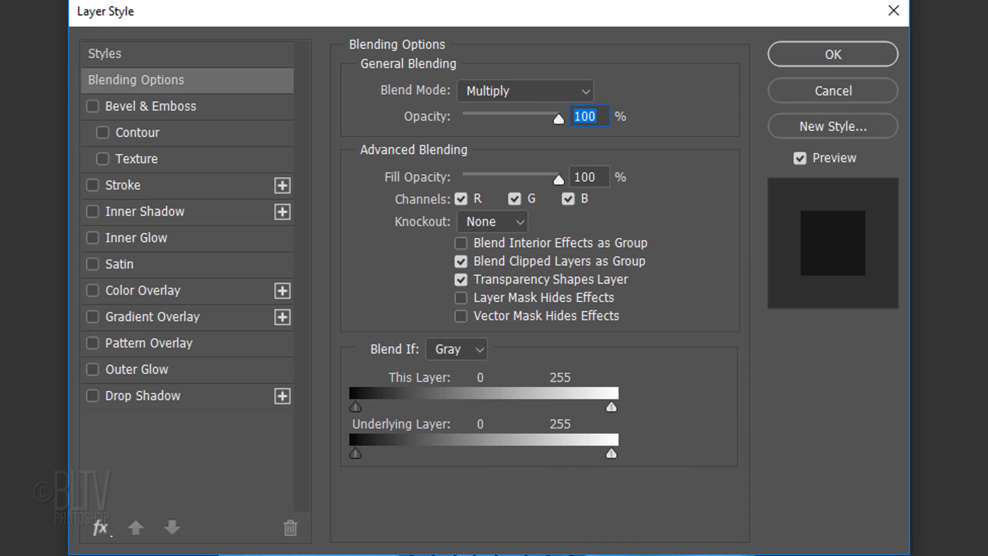
mouse_move(498, 214)
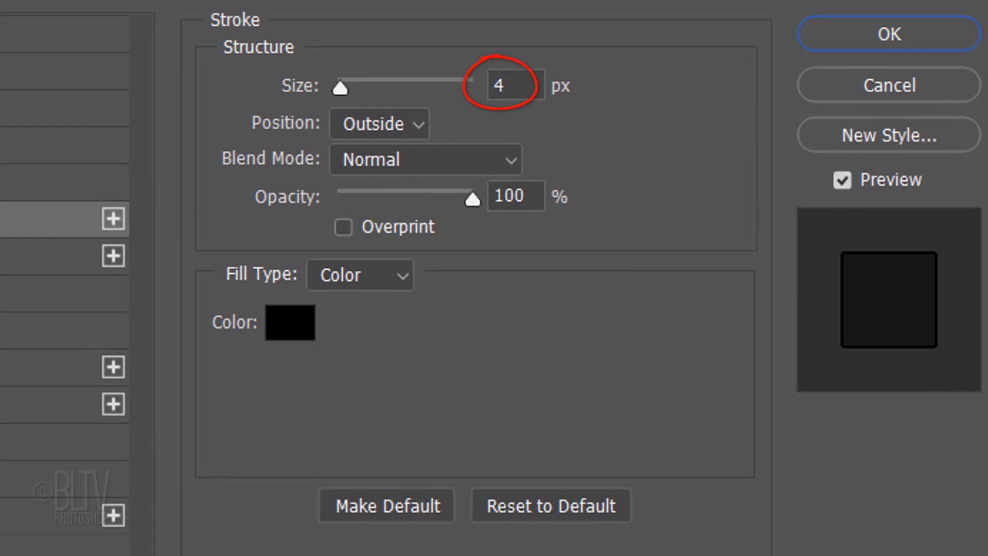
left_click(378, 124)
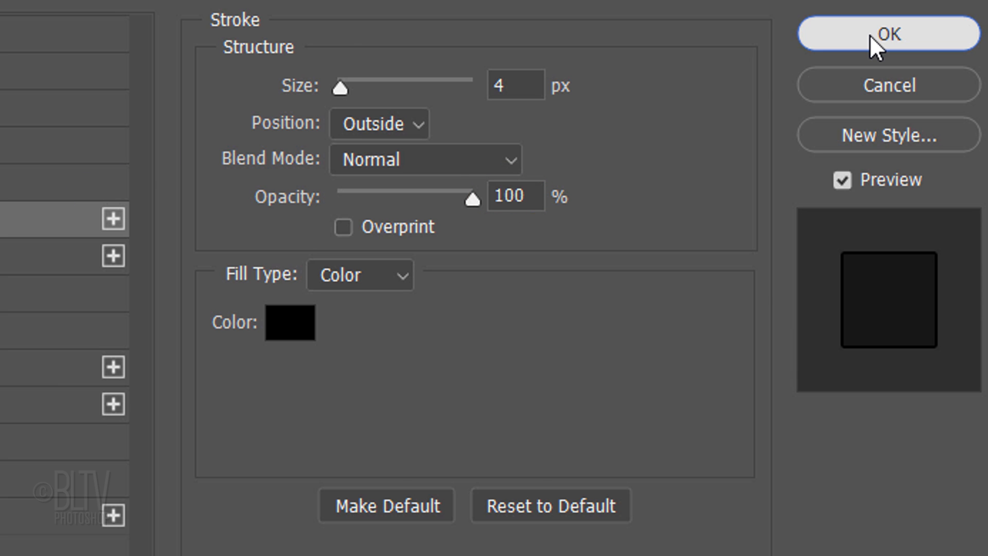
left_click(887, 33)
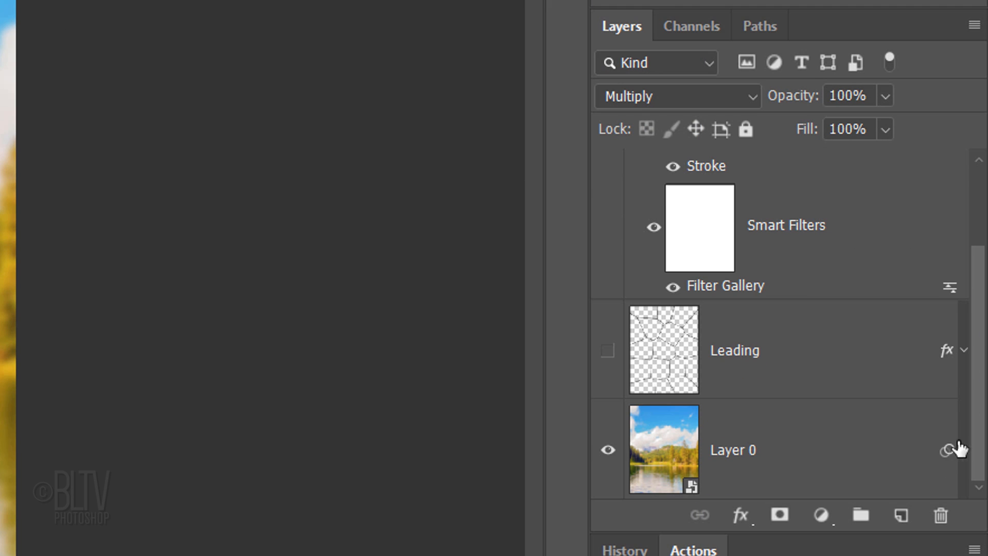
Create a layer named White above the lake background and fill it with white
left_click(663, 450)
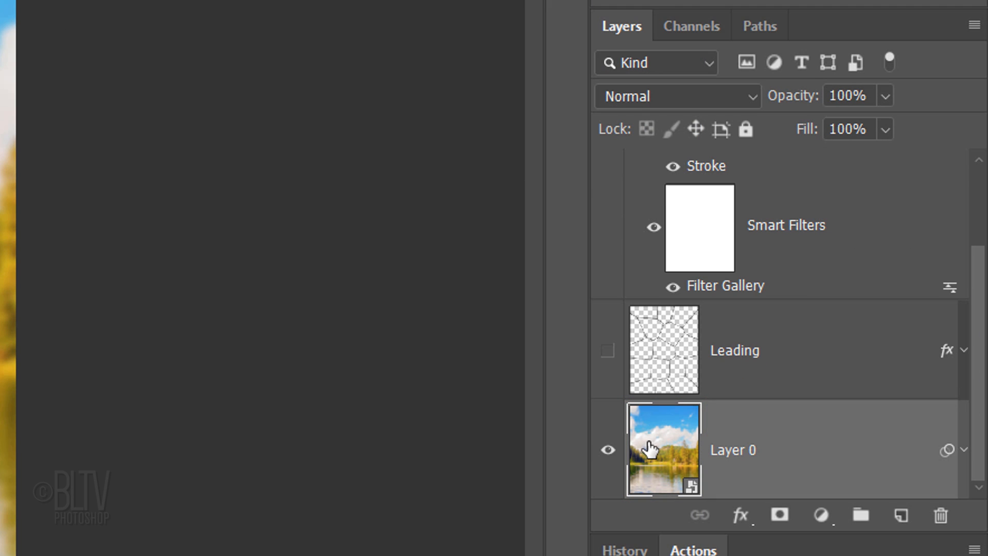
key("ctrl+shift+n")
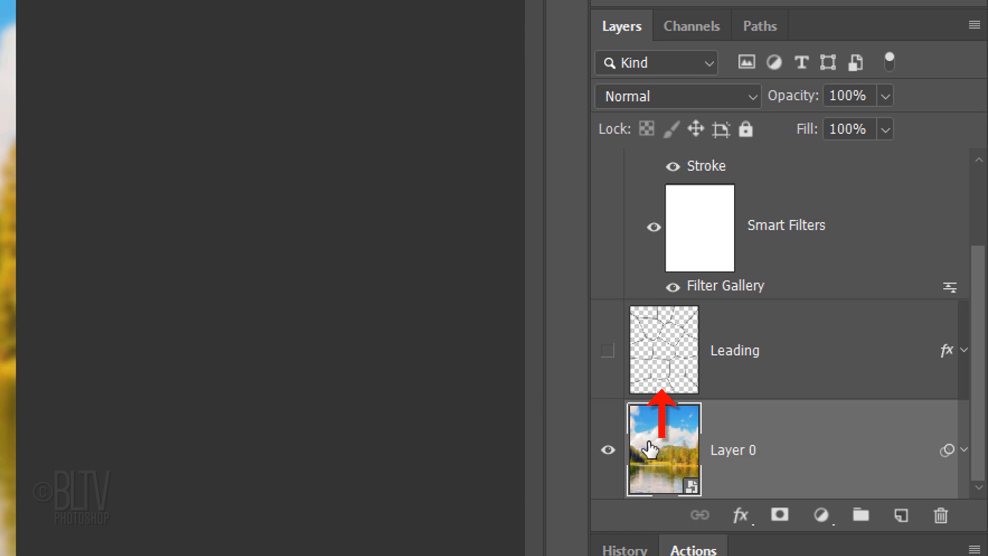
type("W")
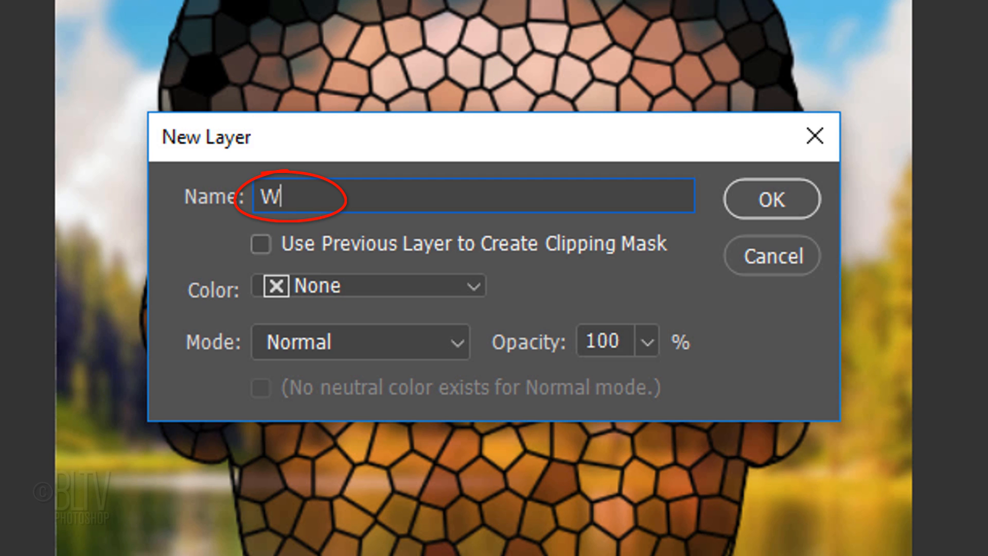
type("hite")
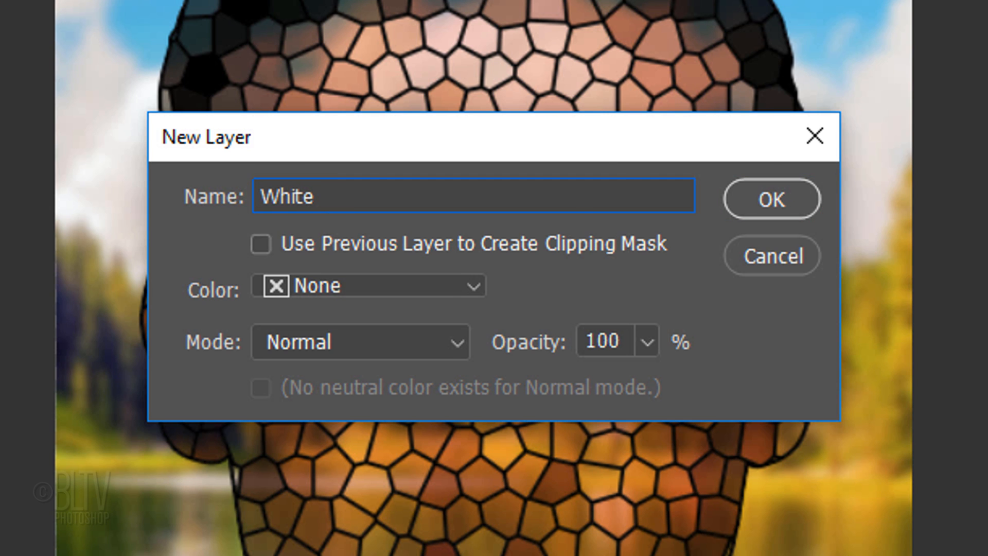
left_click(769, 199)
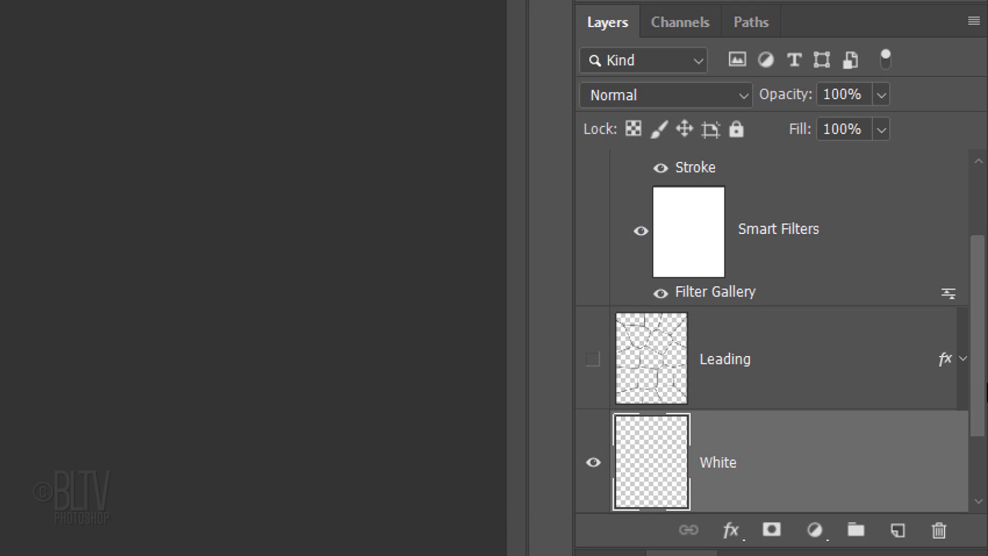
key("ctrl+Delete")
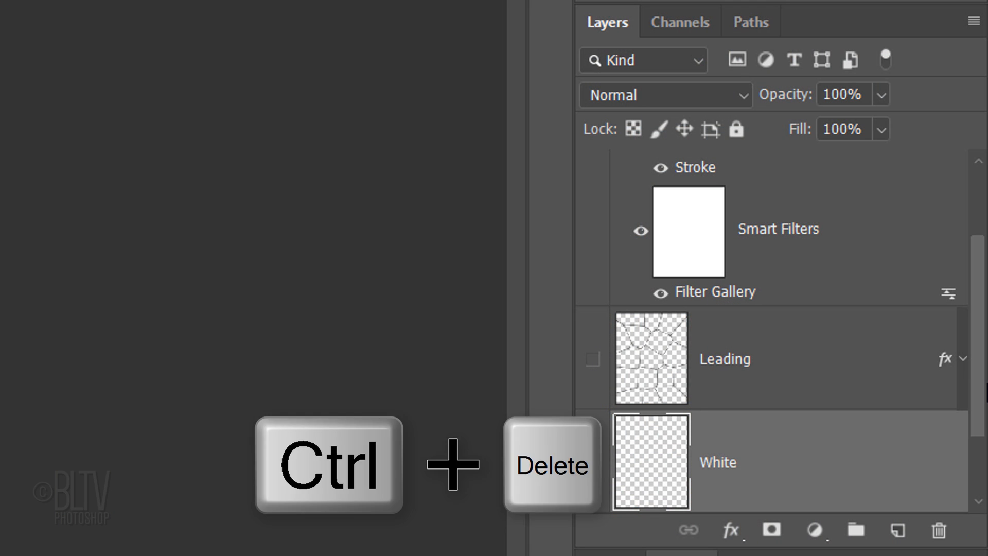
key("ctrl+Delete")
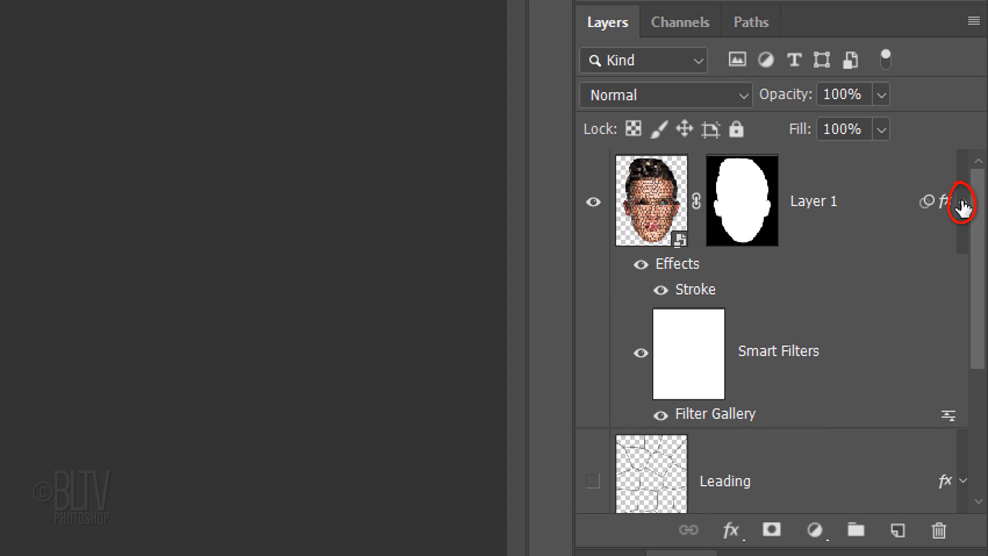
left_click(961, 202)
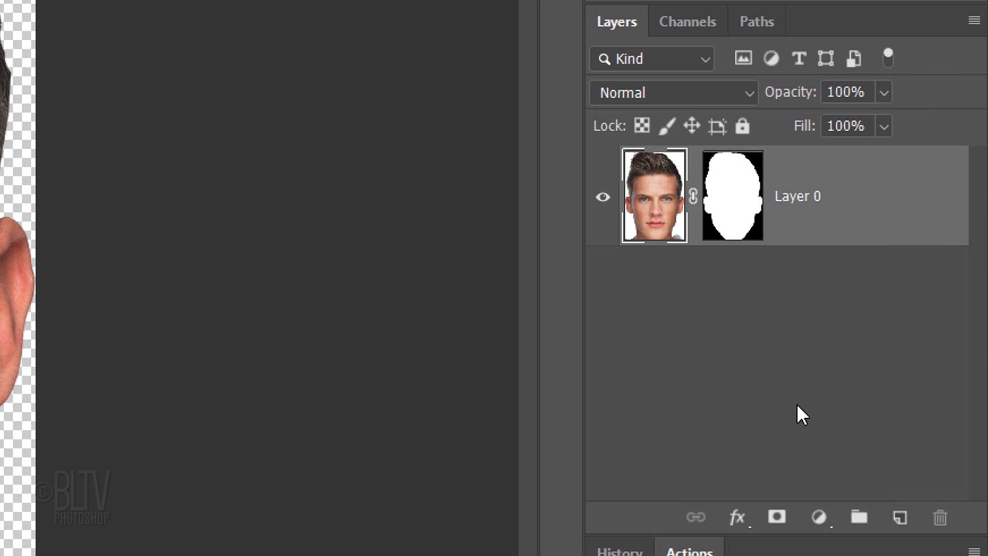
Add a white-filled layer inside the embedded face document, save it, and return to the lake document
left_click(899, 516)
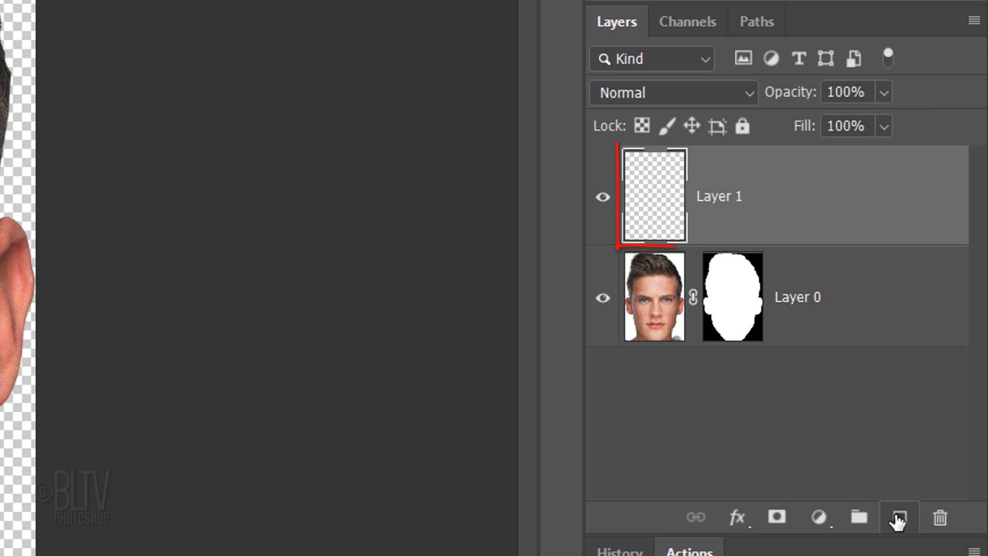
key("ctrl+Delete")
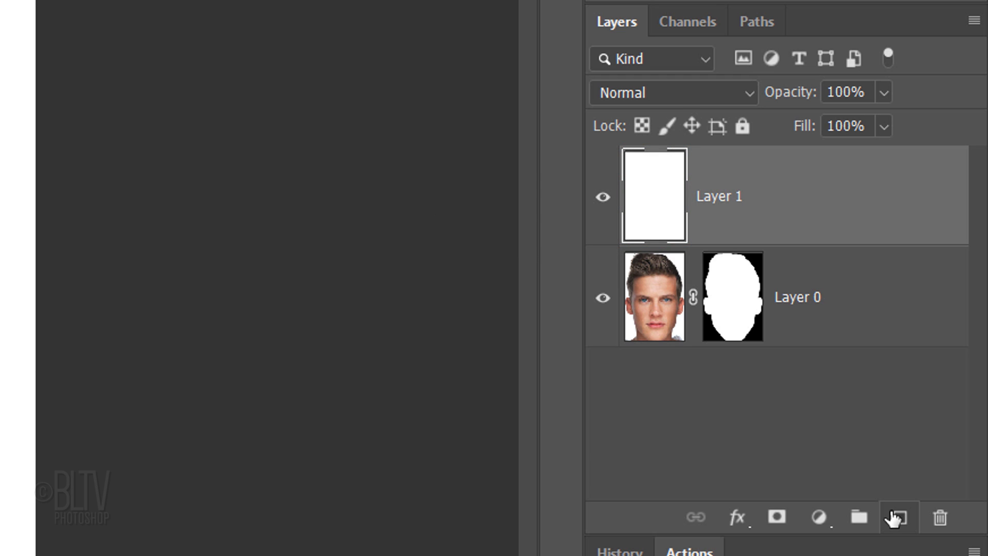
key("ctrl+s")
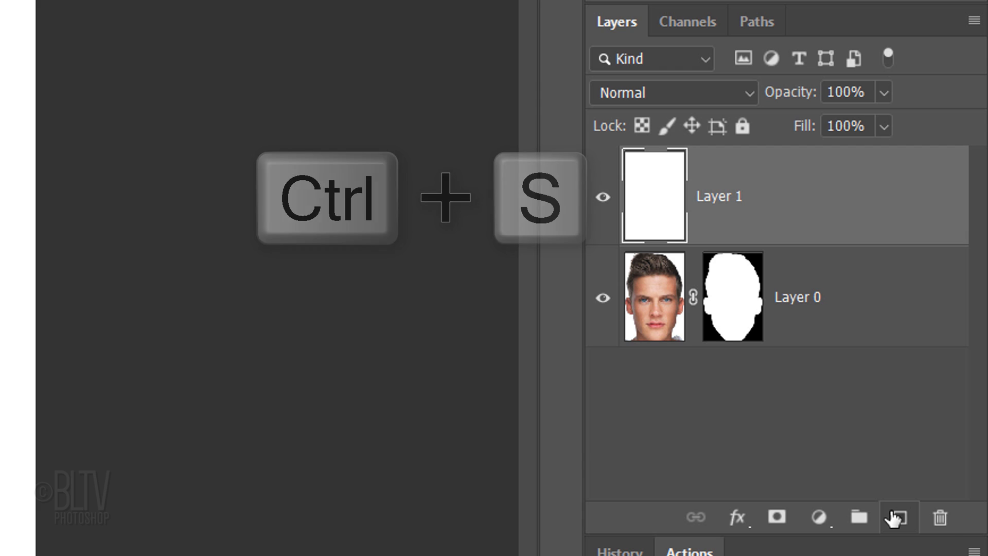
key("ctrl+s")
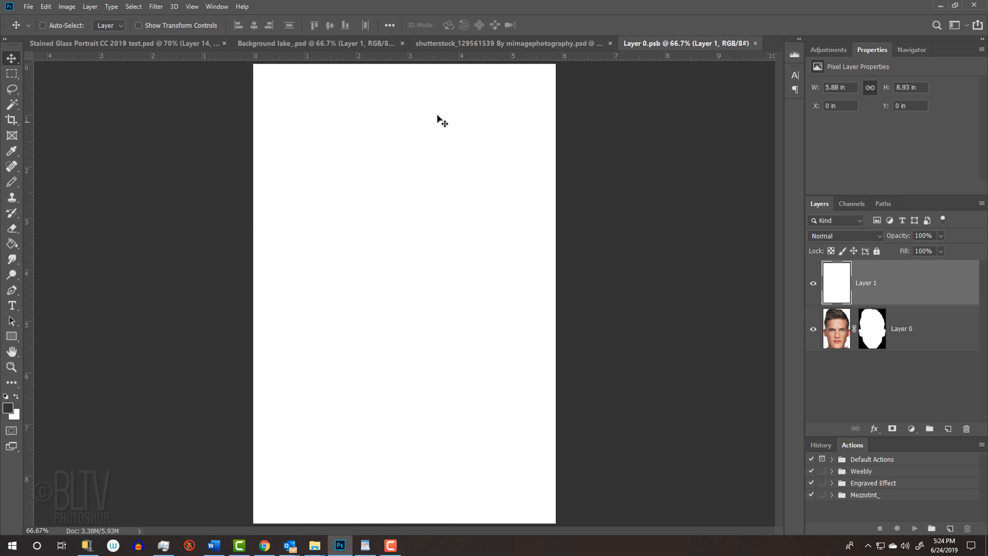
left_click(318, 43)
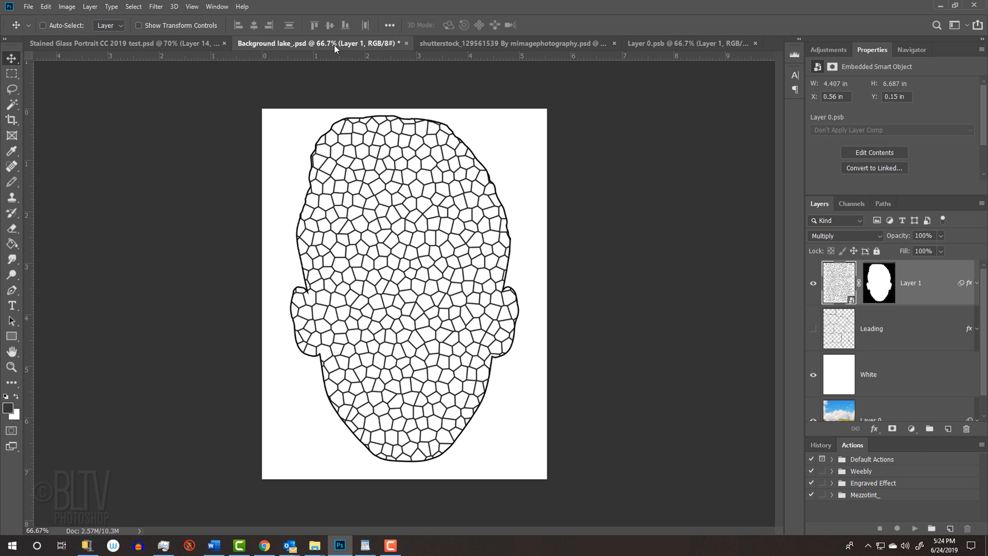
Load the RGB channel outlines as a selection and fill a new Subject's Leading layer with them
left_click(851, 203)
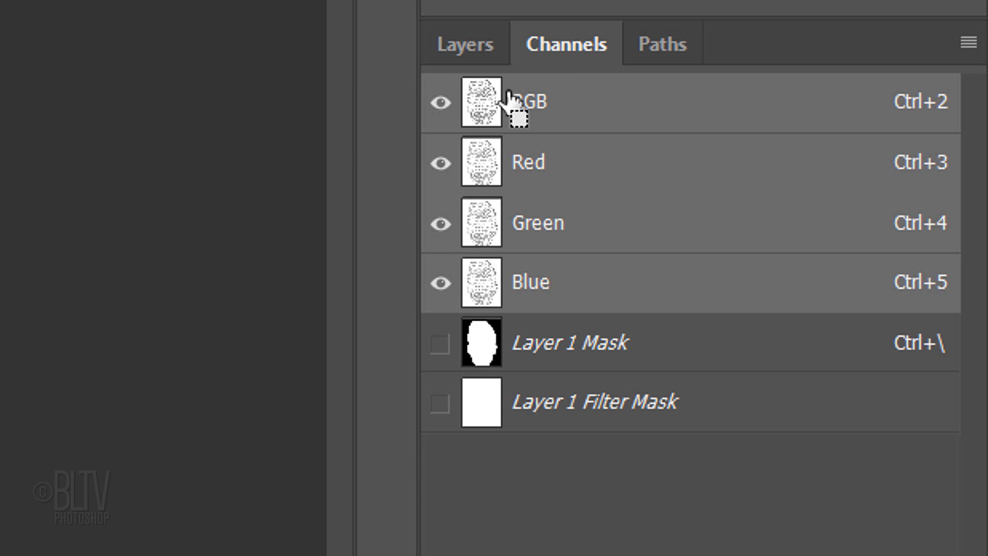
left_click(481, 102)
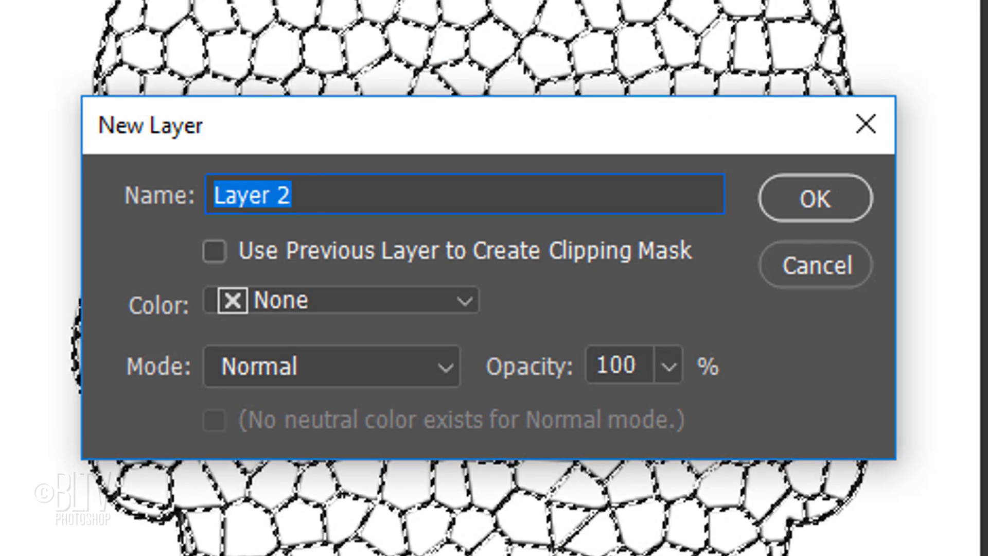
type("Subject's Lea")
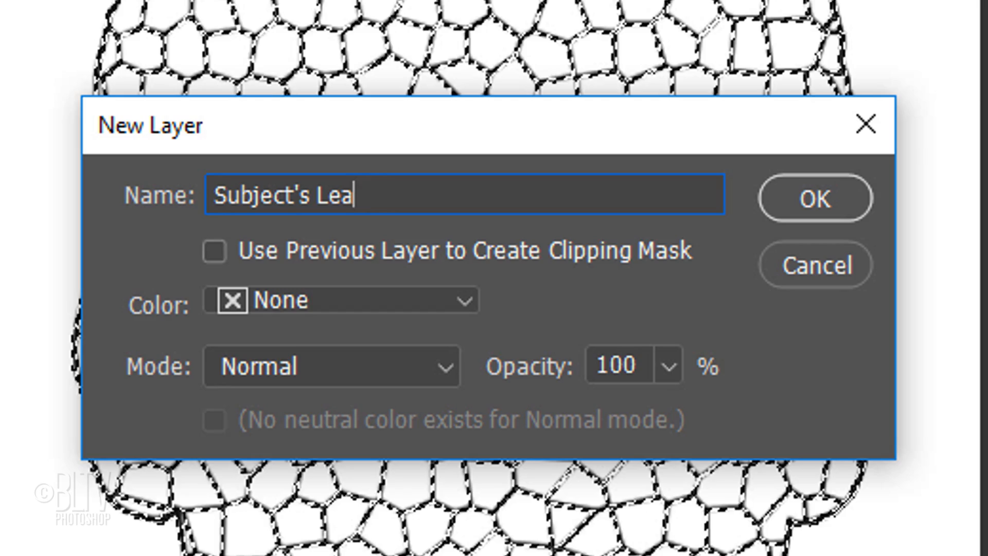
left_click(814, 197)
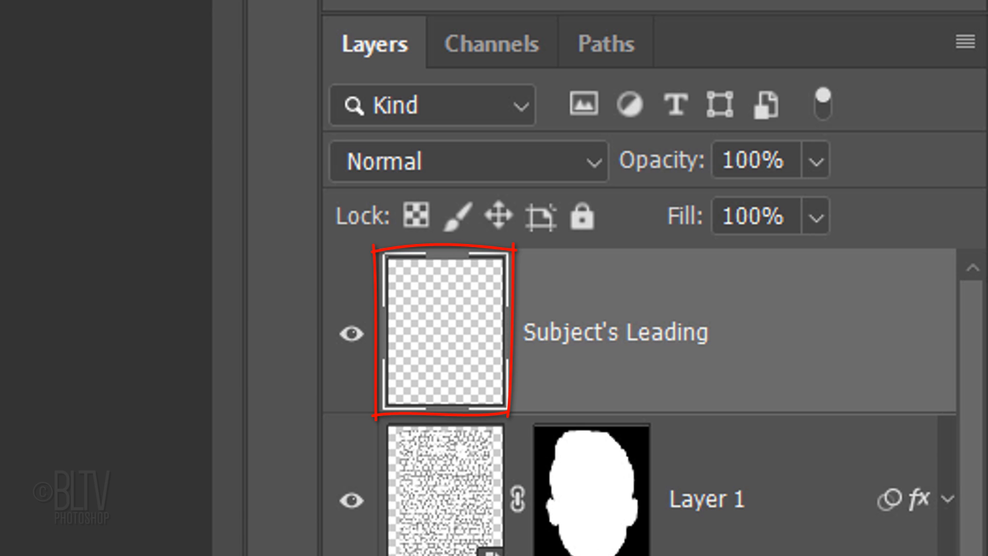
key("alt+delete")
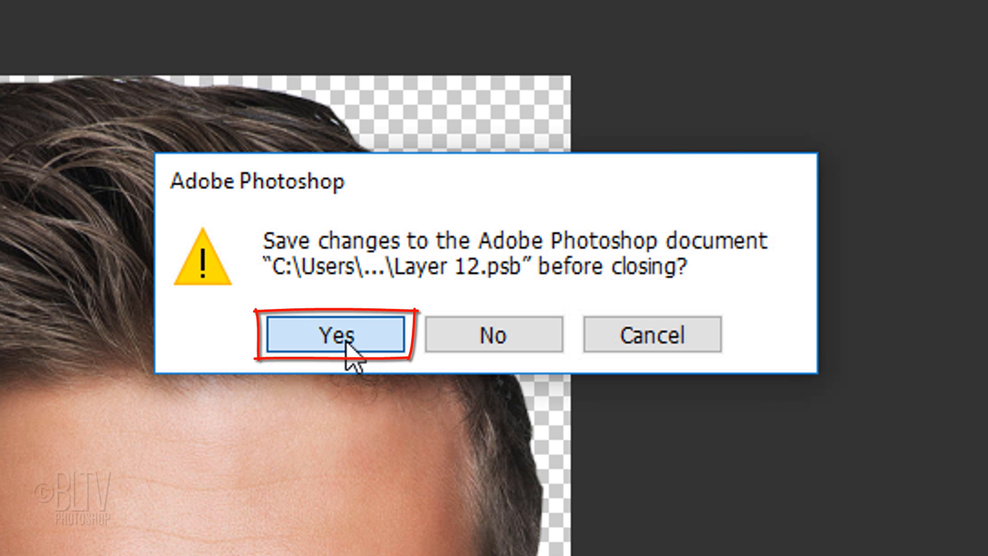
Answer Yes to save the embedded face document as it closes
left_click(335, 333)
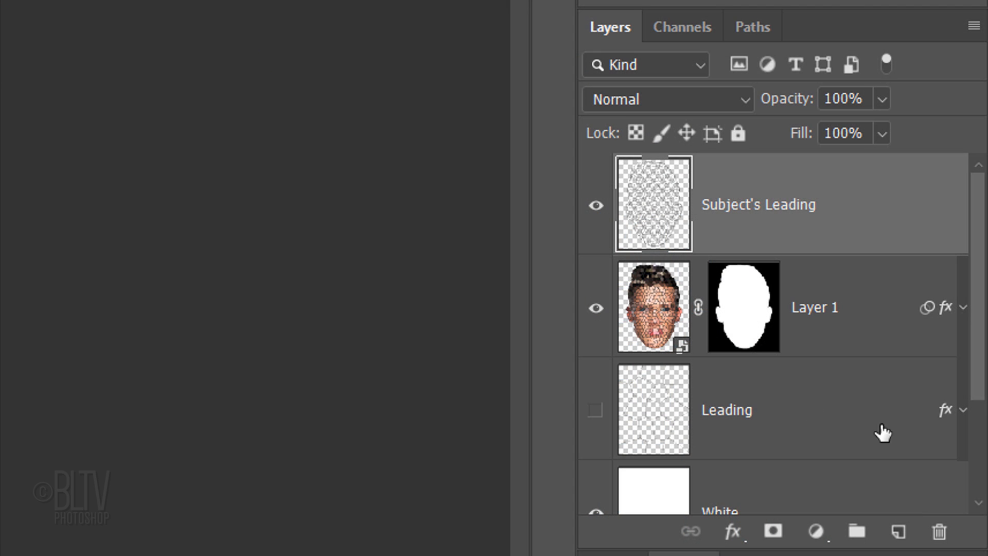
mouse_move(943, 408)
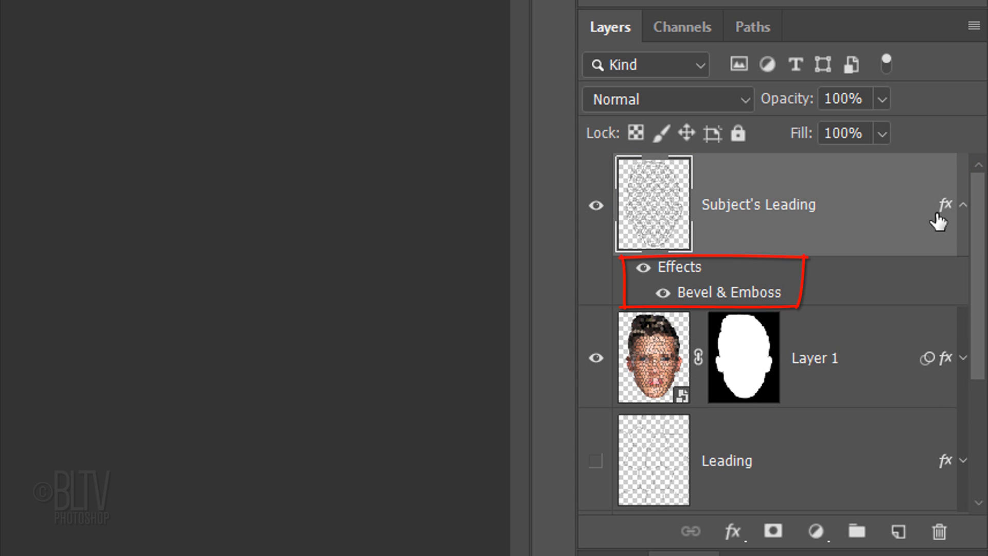
Collapse Subject's Leading's effects and hide the White layer to reveal the lake
left_click(963, 203)
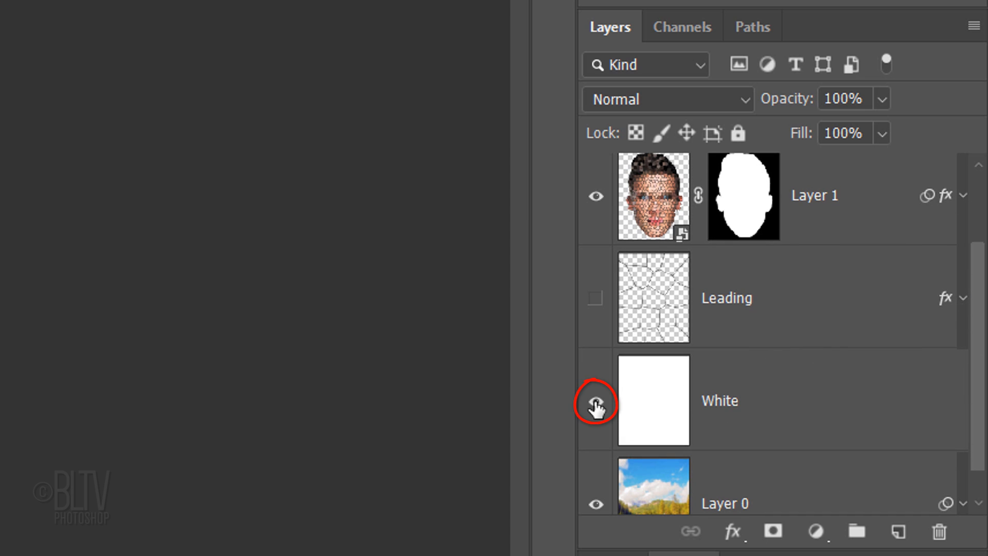
left_click(594, 402)
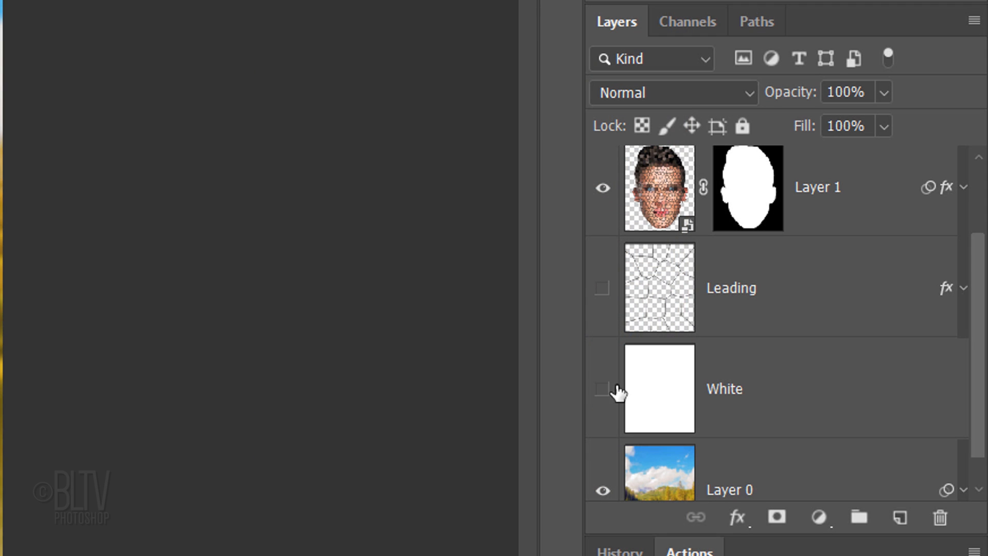
left_click(960, 187)
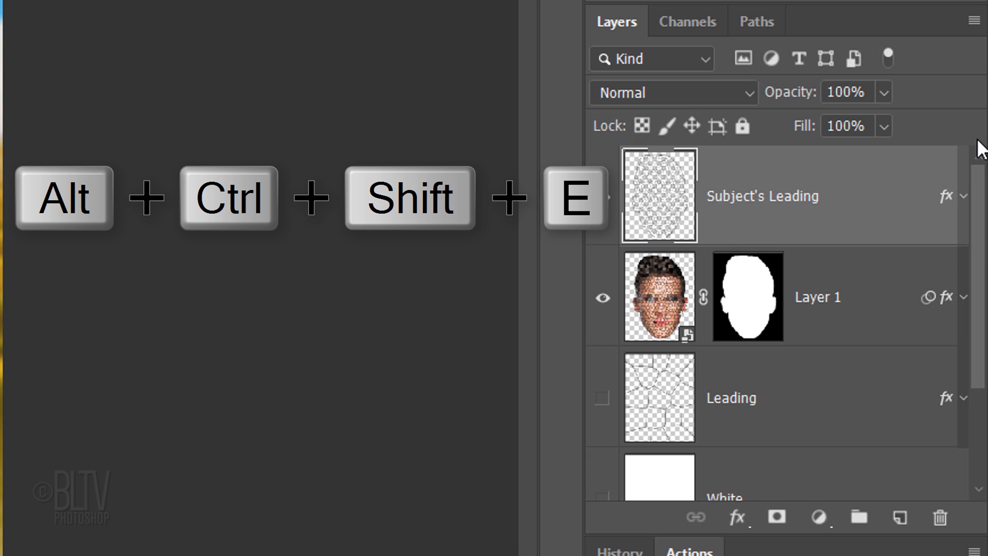
Merge all visible layers into Layer 2 and load Layer 1's face mask as a selection
key("alt+ctrl+shift+e")
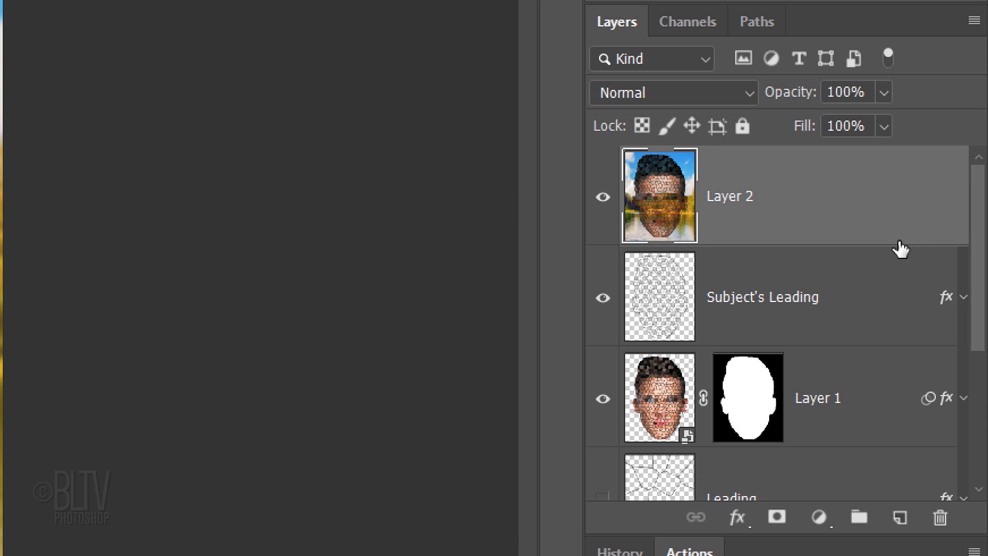
left_click(747, 397)
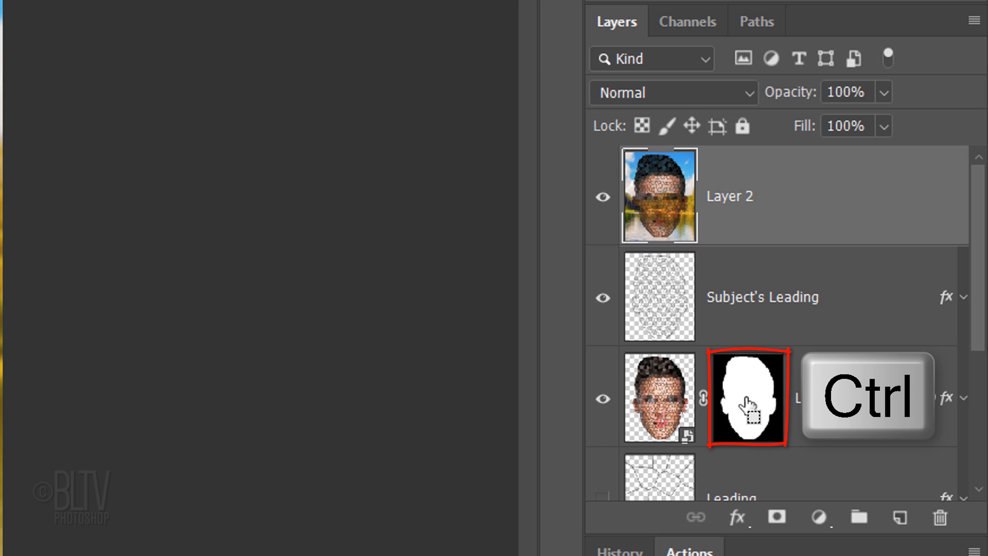
left_click(746, 396)
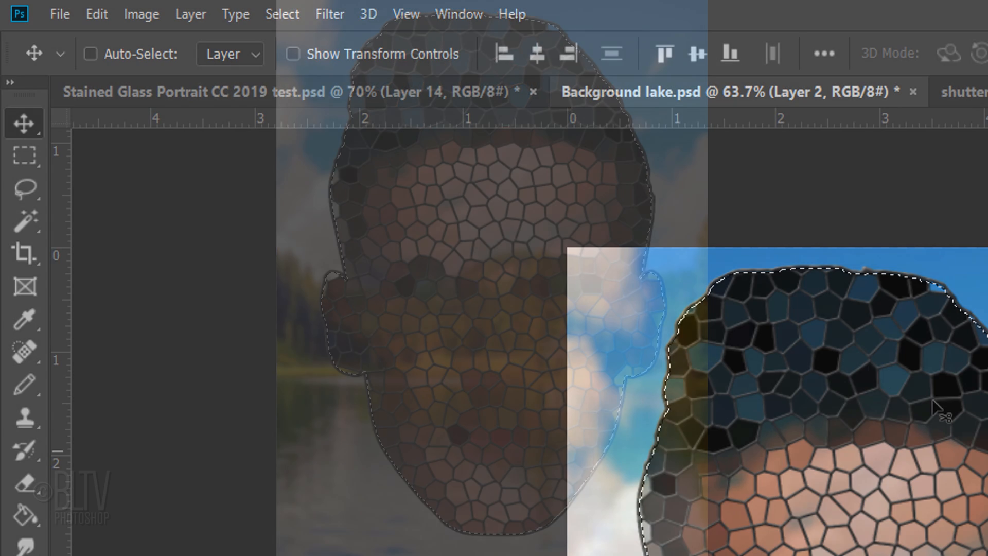
Expand the face selection by 4 pixels and mask Layer 2 to it
left_click(282, 13)
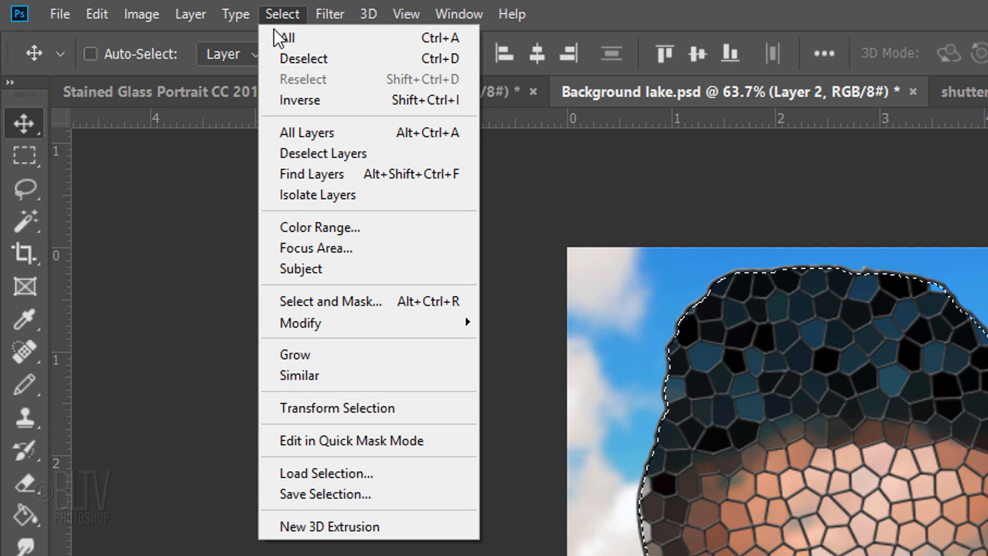
mouse_move(302, 322)
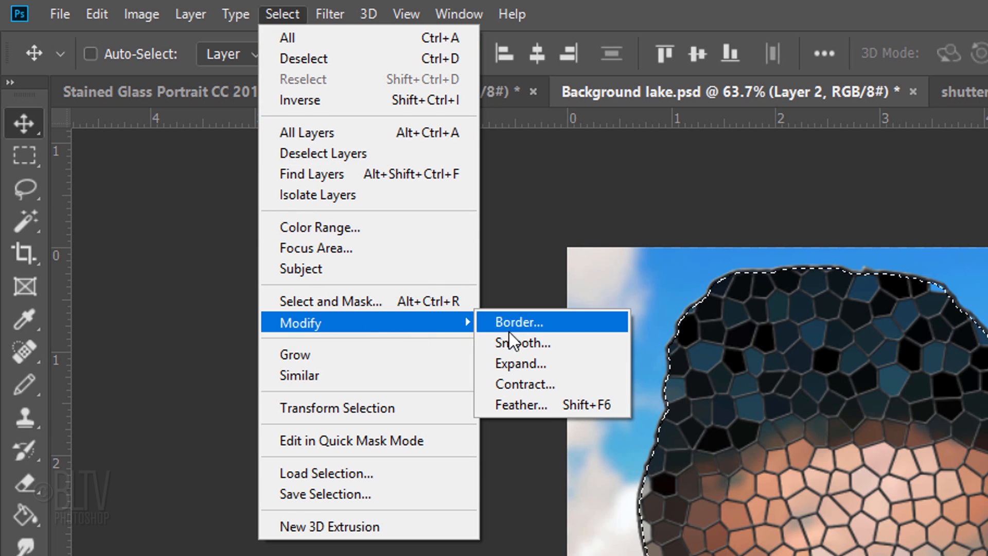
left_click(520, 363)
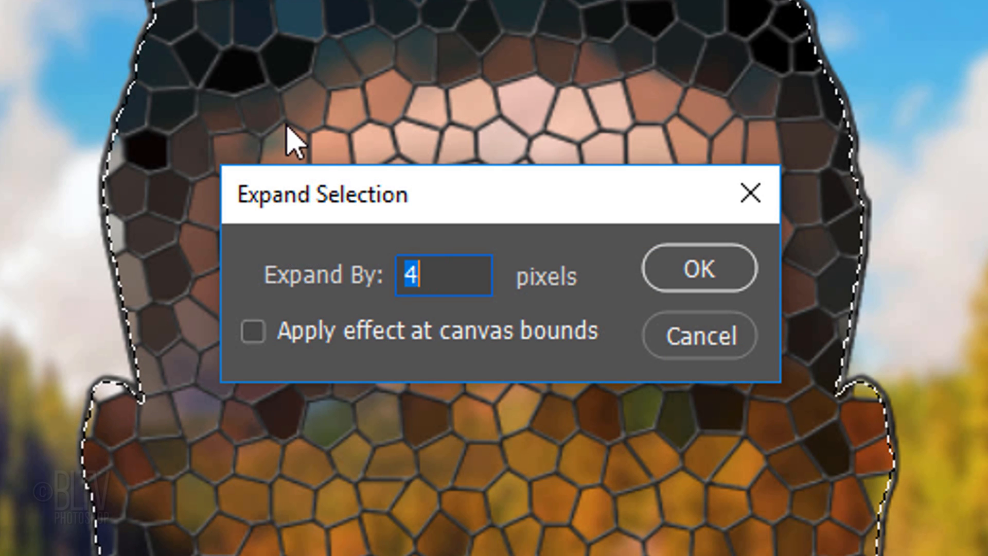
left_click(697, 268)
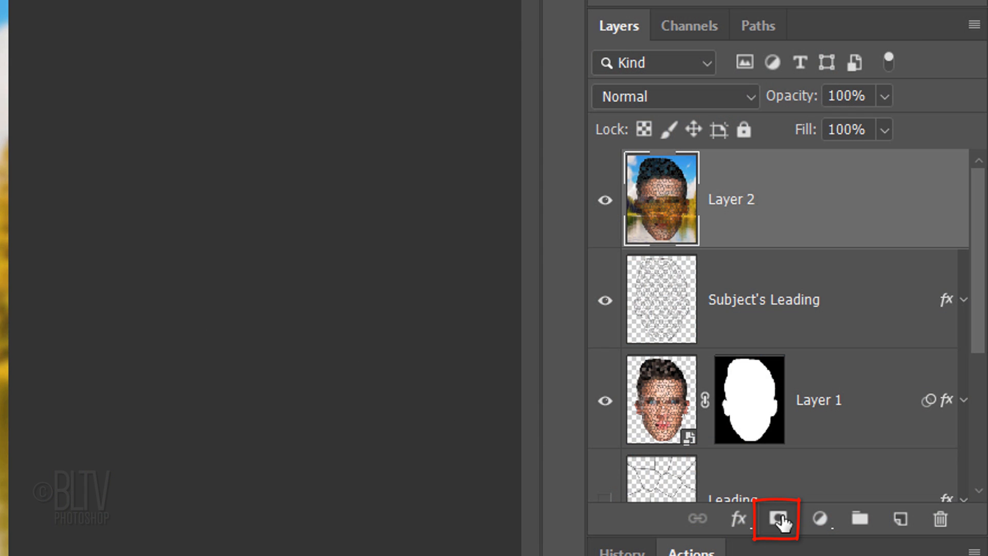
left_click(776, 518)
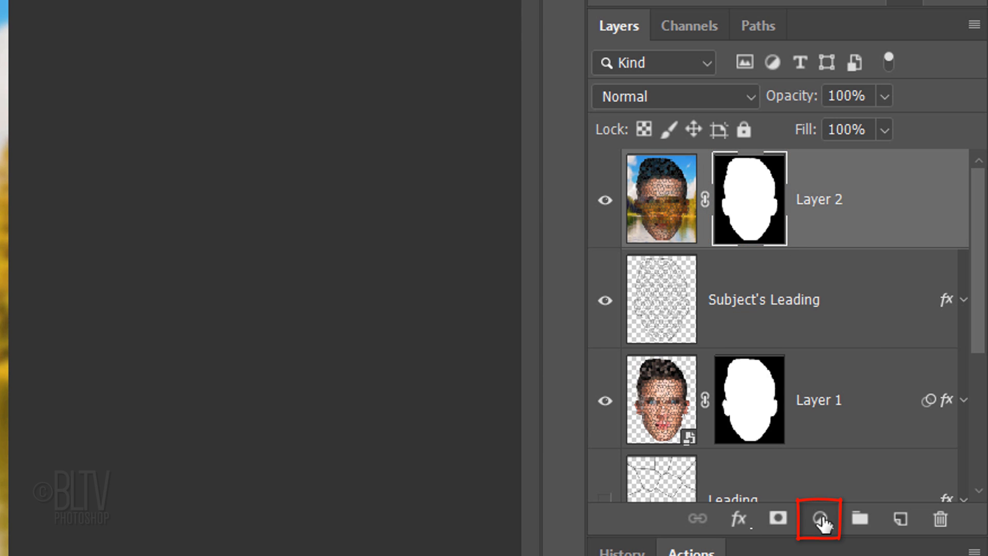
Add a Brightness/Contrast adjustment layer and copy Layer 2's face mask onto it
left_click(819, 518)
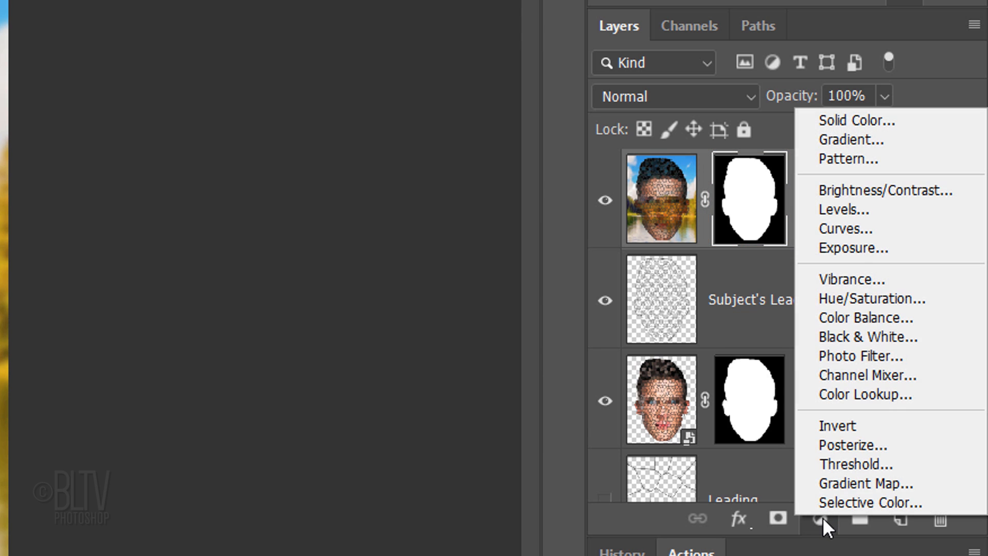
mouse_move(854, 190)
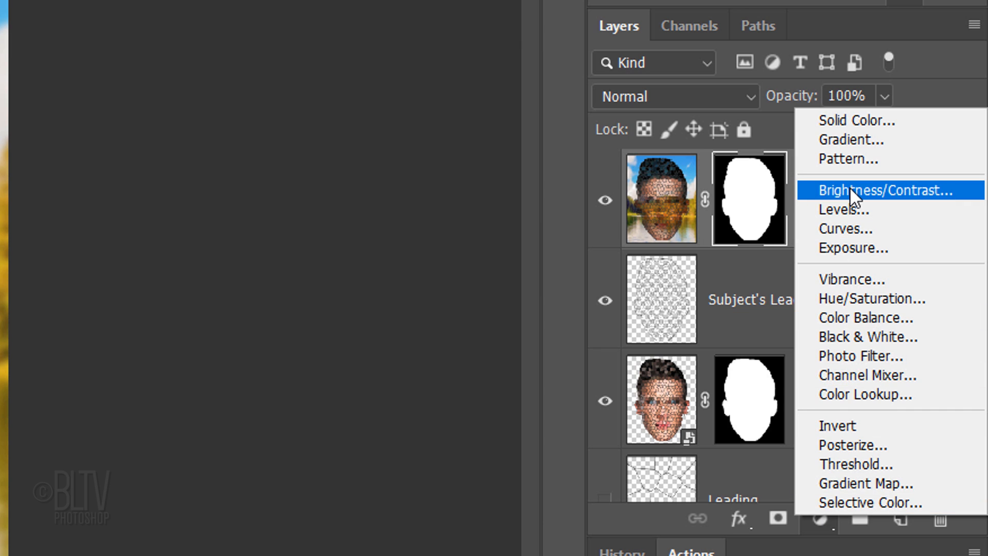
left_click(882, 190)
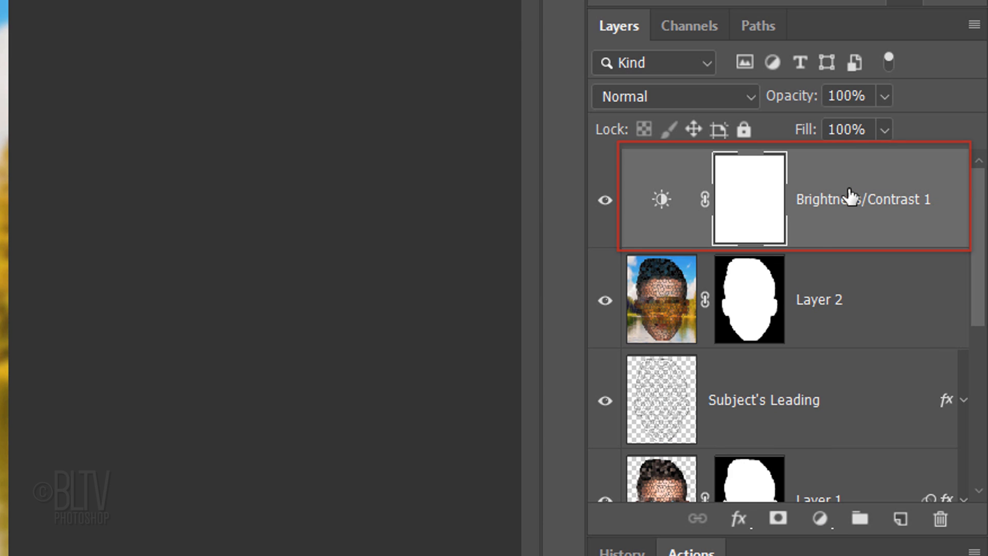
left_click(748, 299)
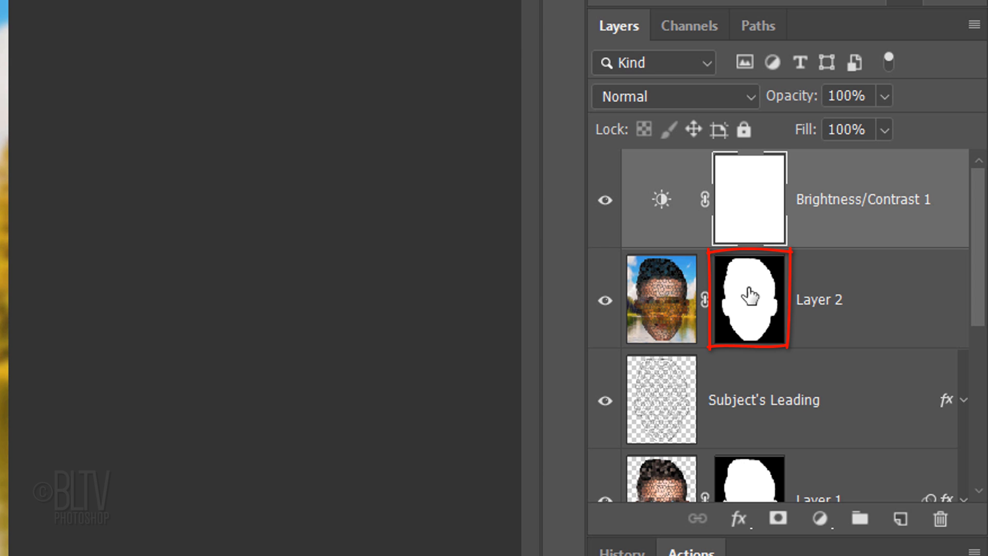
left_click(749, 300)
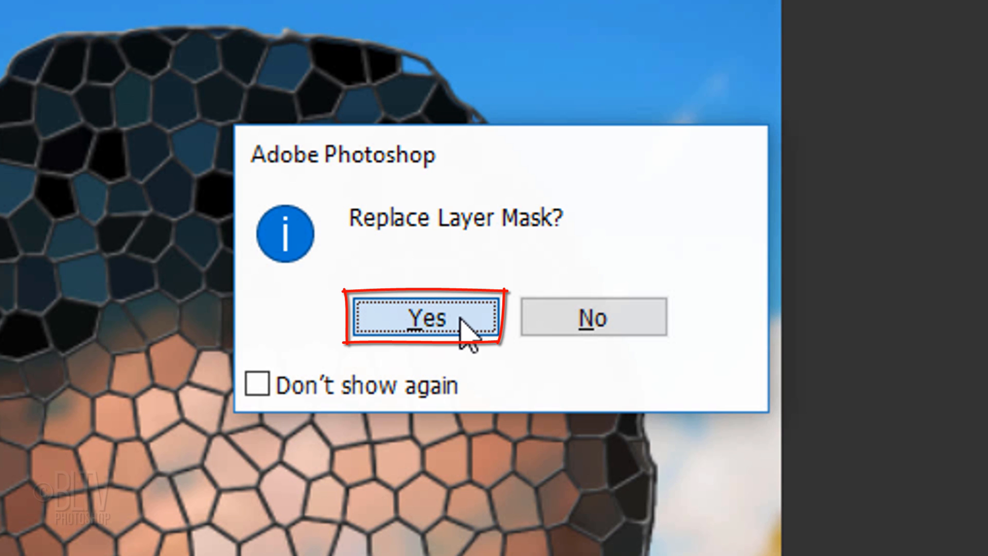
left_click(425, 317)
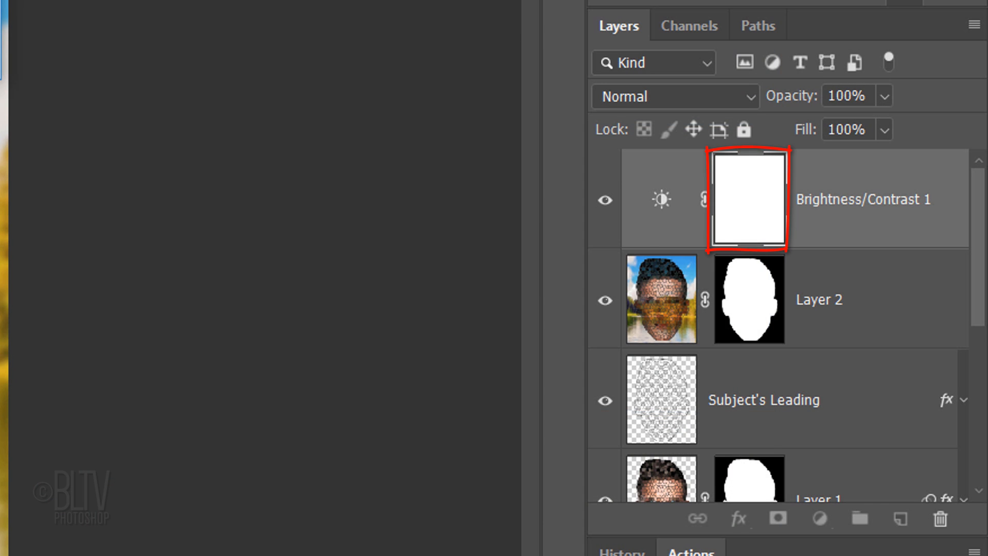
Set the adjustment's Brightness to 60 and Contrast to 100
left_click(748, 199)
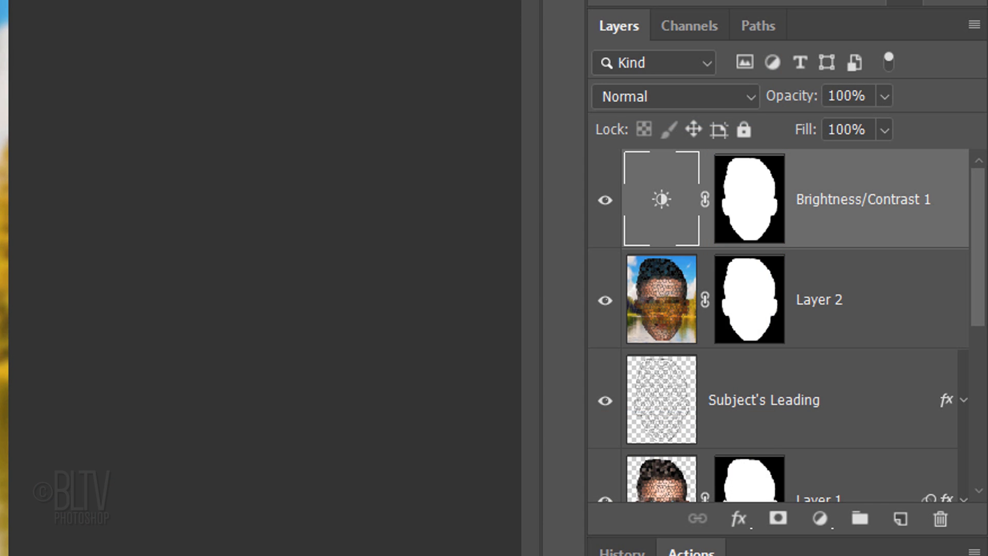
left_click(864, 198)
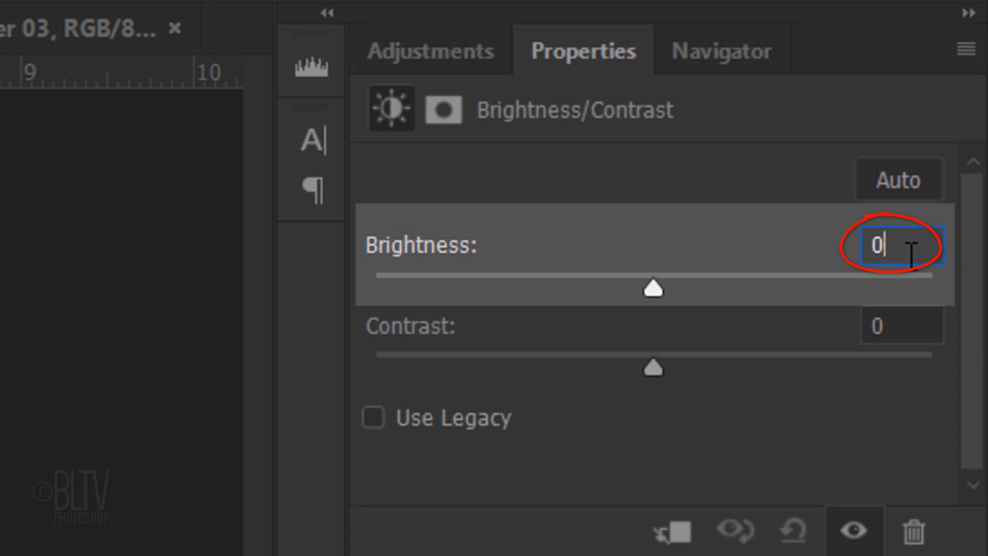
type("60")
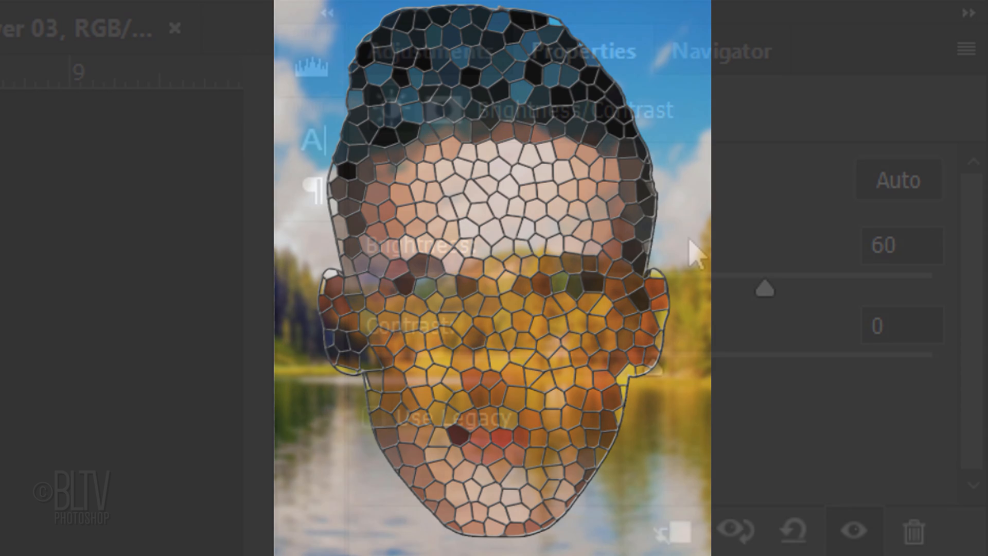
left_click(902, 325)
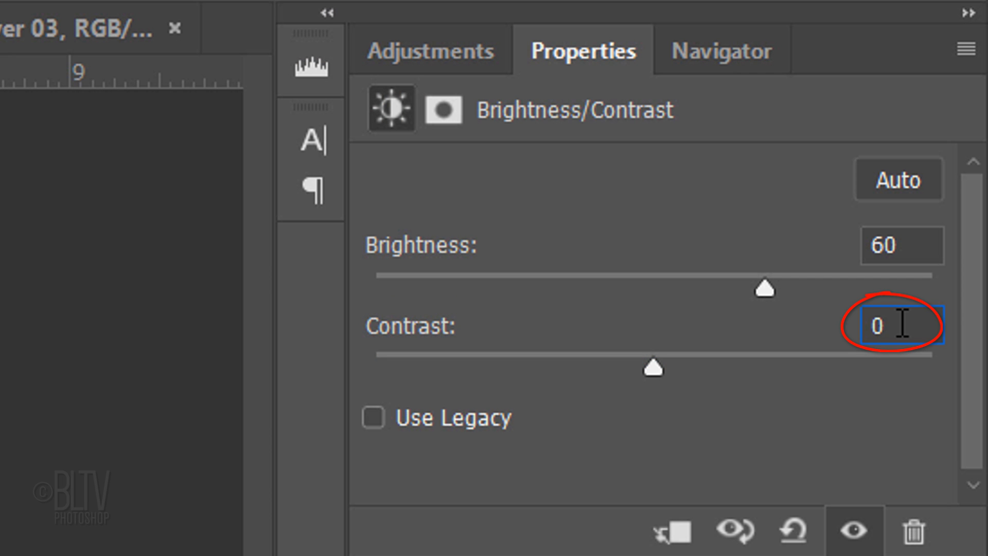
type("100")
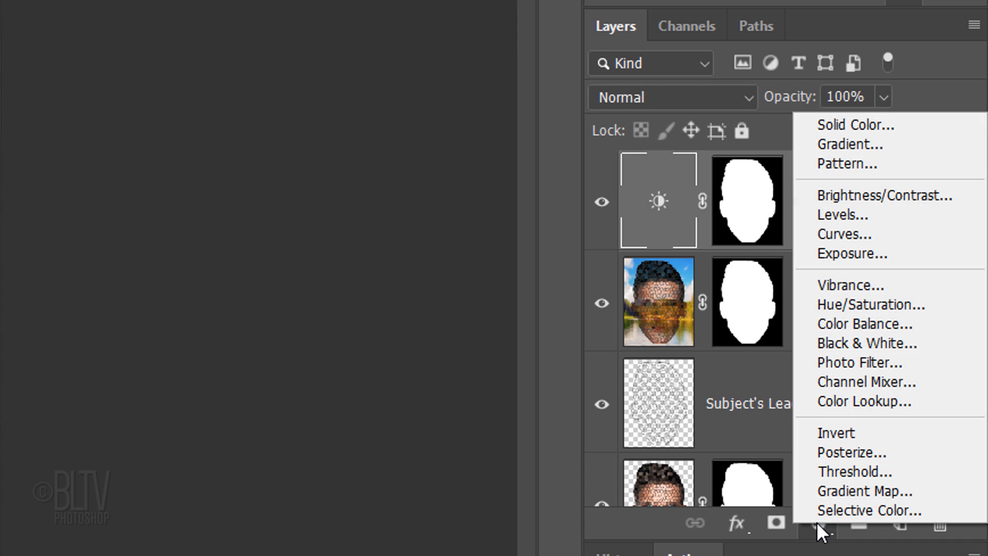
mouse_move(851, 285)
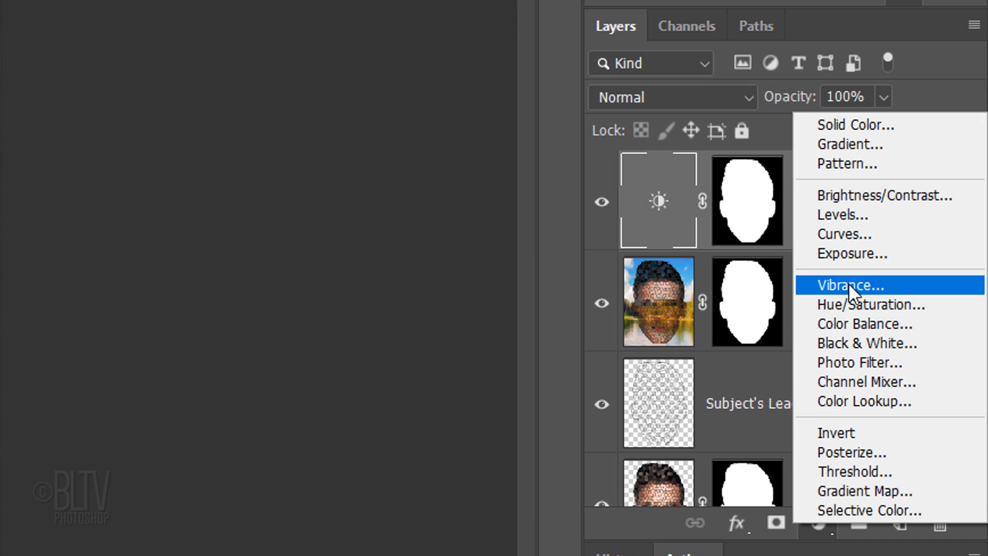
Add a Vibrance layer reusing the face mask, set to Vibrance +100 and Saturation 30
left_click(850, 285)
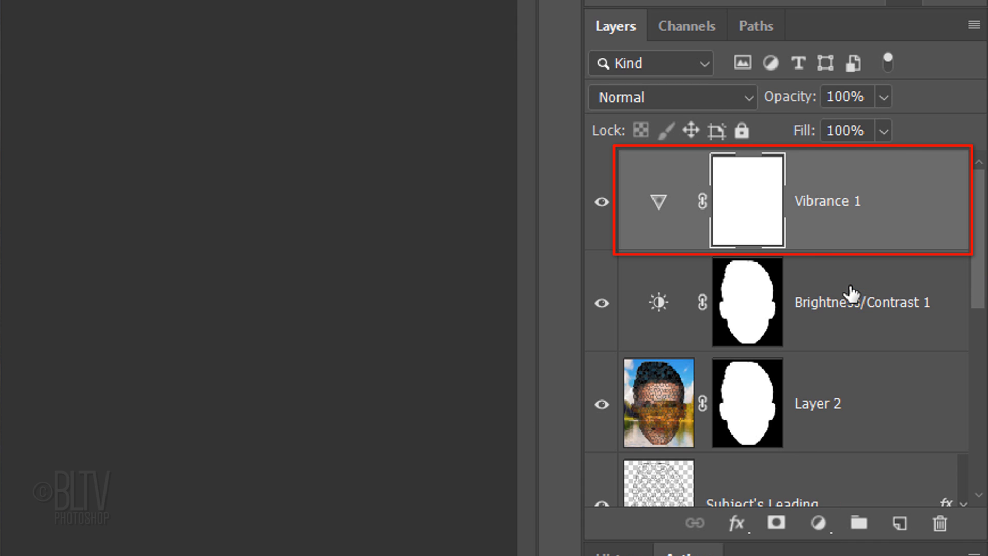
left_click(747, 301)
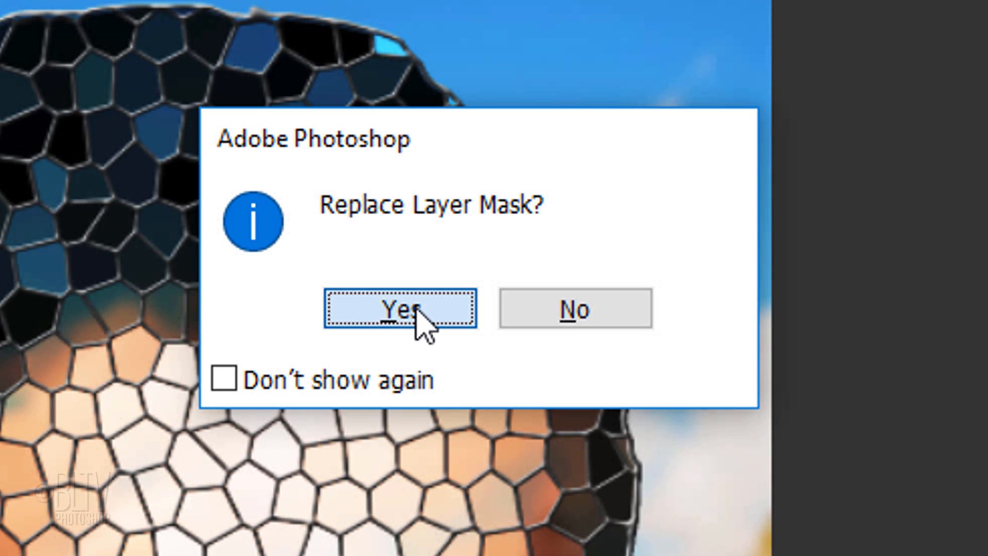
left_click(399, 309)
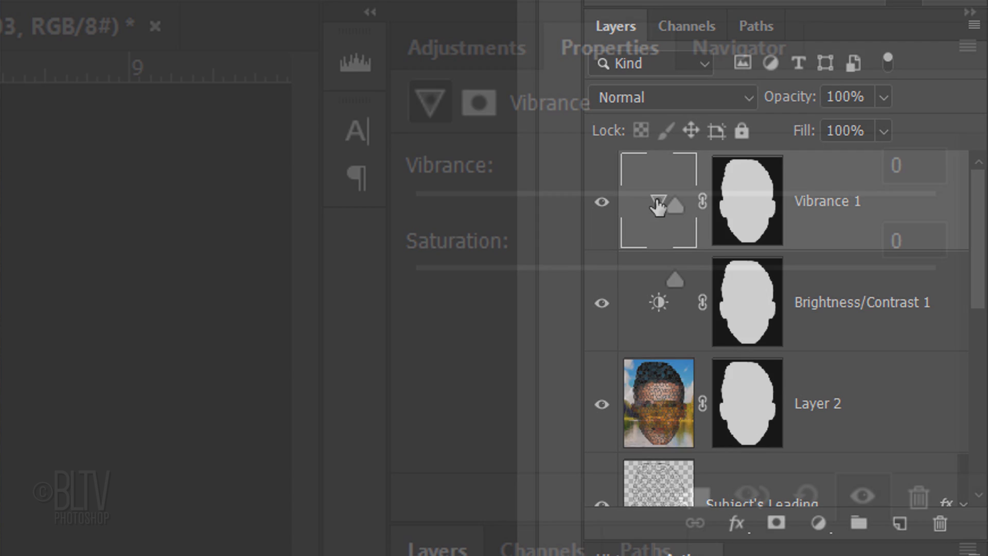
type("100")
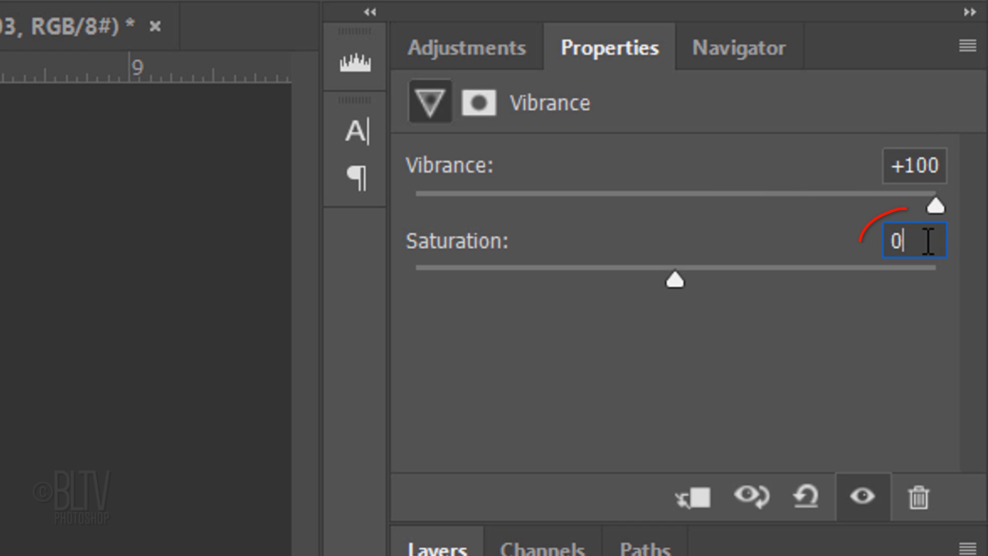
type("30")
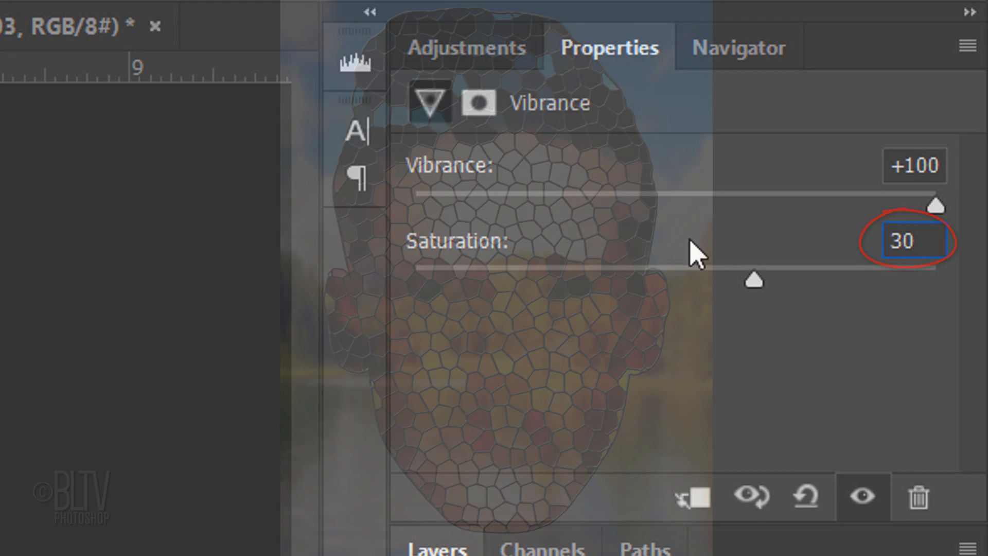